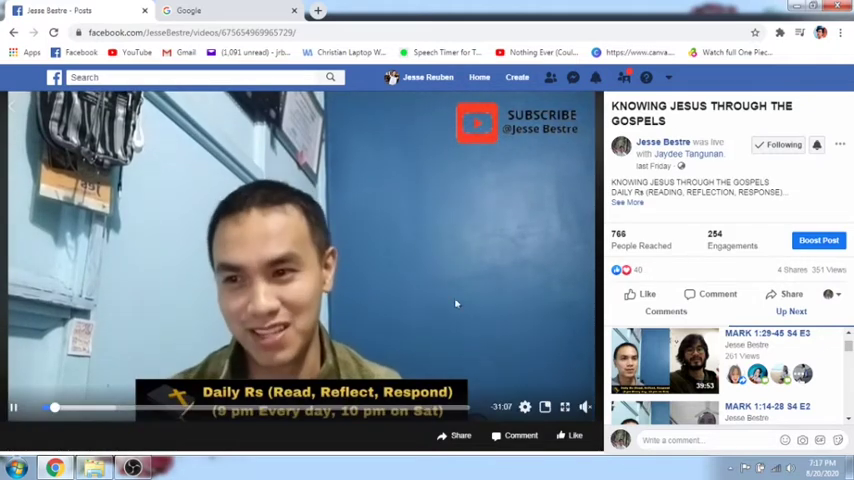
- Leave the Facebook video post and bring up Canva's home page in a new tab
click(300, 256)
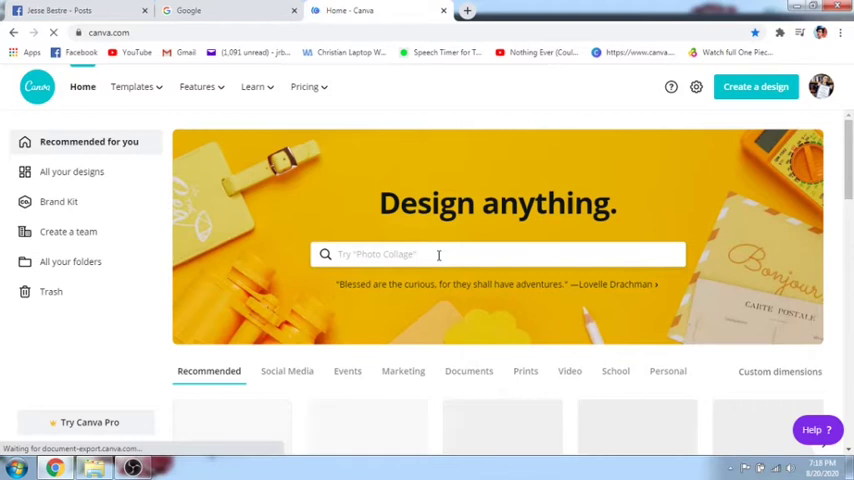
- Search Canva for 'facebook ad' and start a blank Facebook Ad design
text(facebook ad)
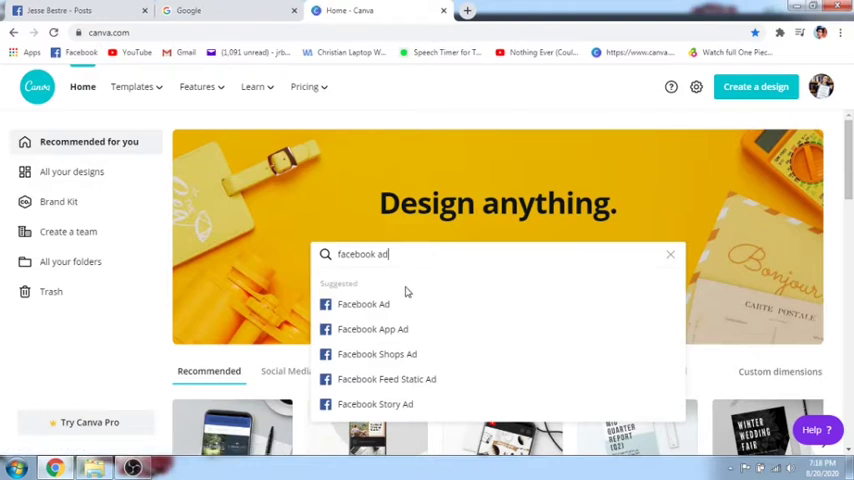
click(364, 304)
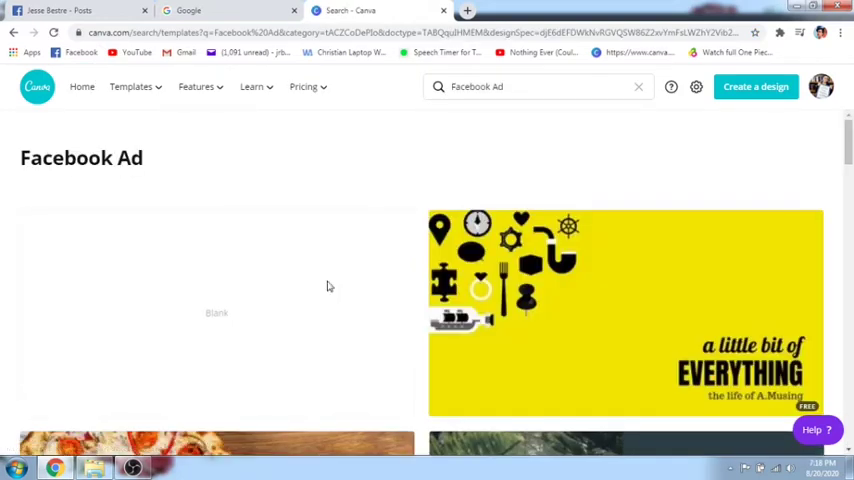
click(216, 300)
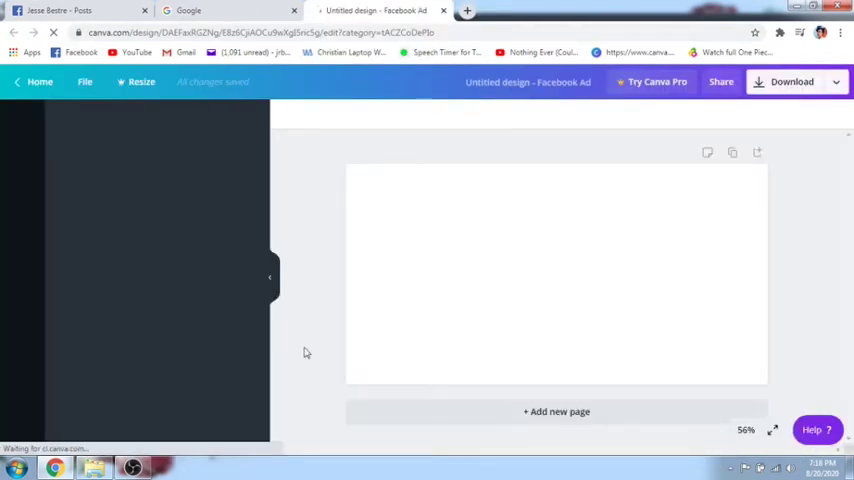
mouse_move(92, 236)
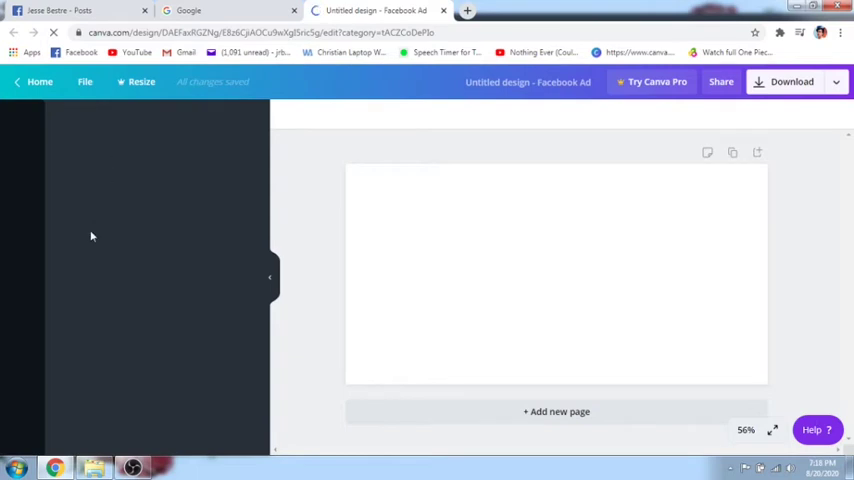
- Search the Photos library for 'grass' to find a strip image for the page bottom
click(22, 116)
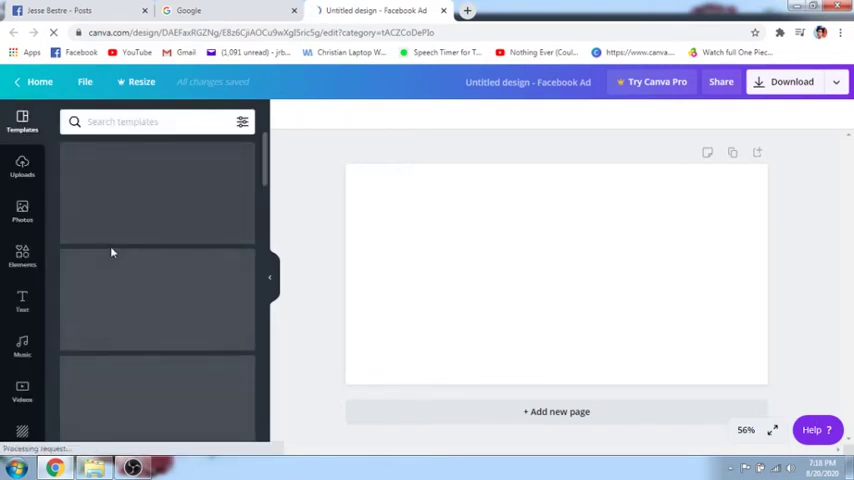
click(22, 210)
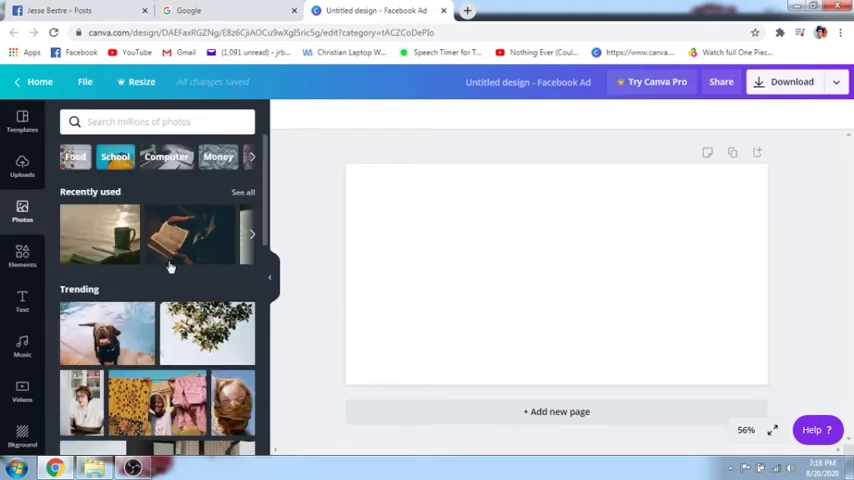
text(gra)
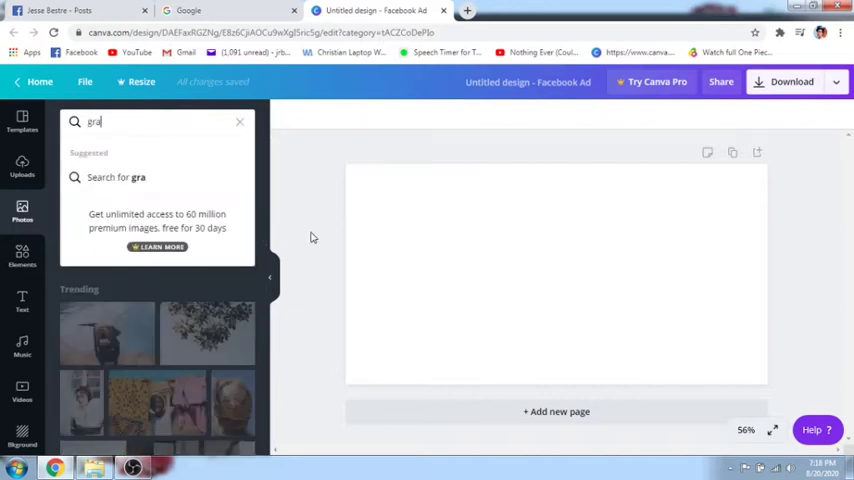
text(ss)
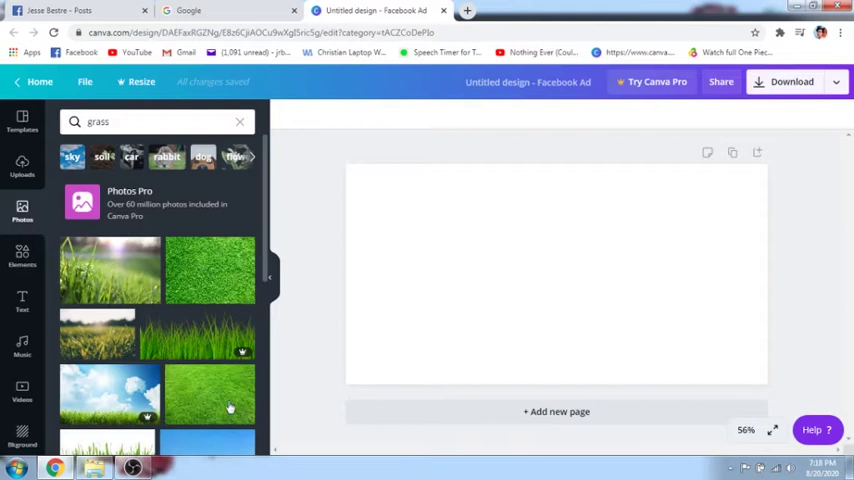
mouse_move(144, 340)
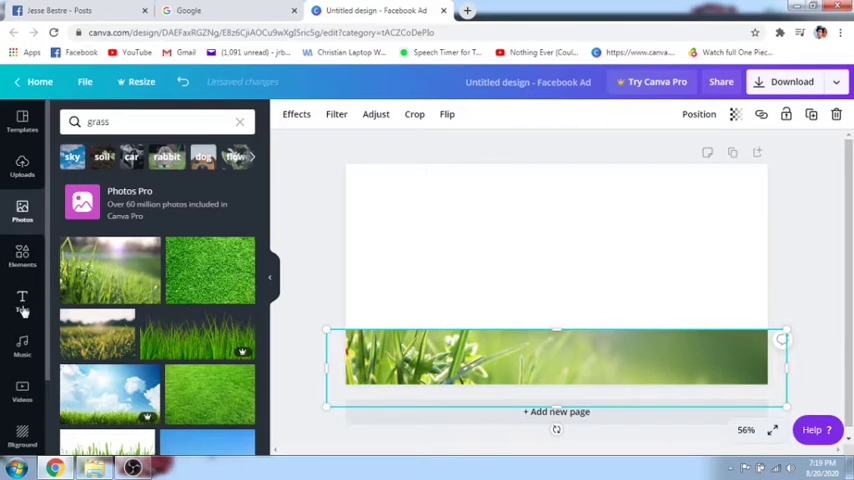
- Add a heading reading HOW TO DO URBAN GARDENING over the grass and title the design HOW TO GARDEN
click(22, 300)
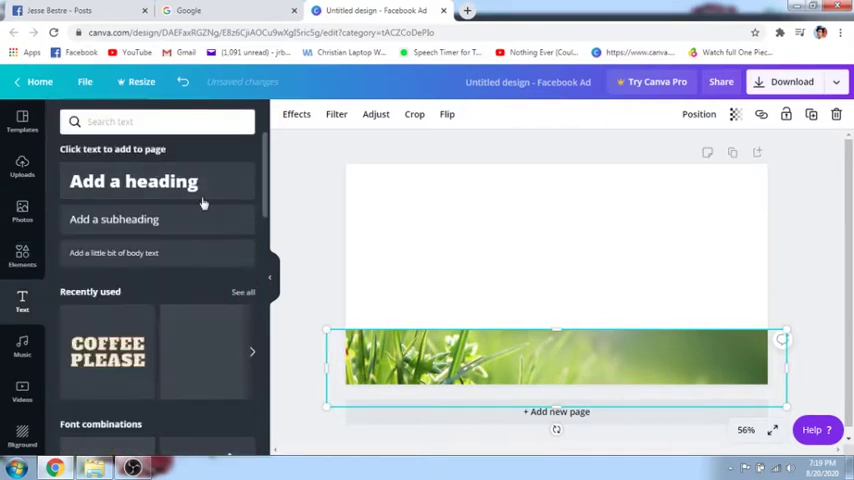
click(132, 180)
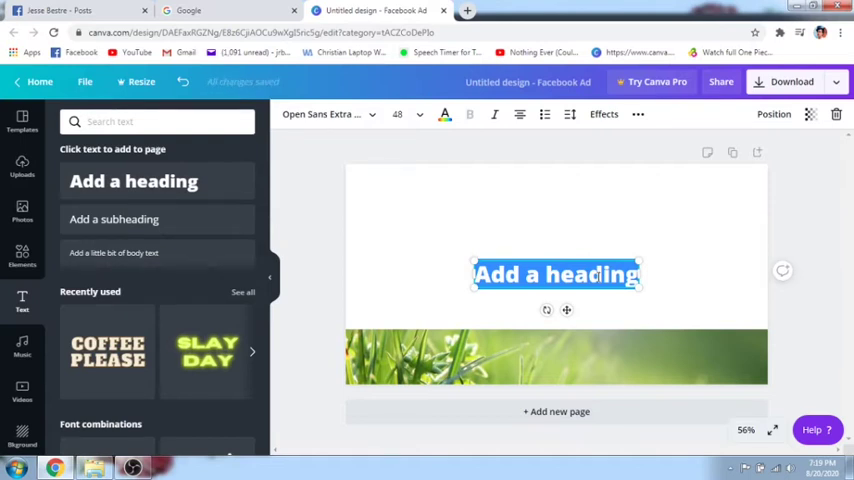
text(HOW TO GARDEN)
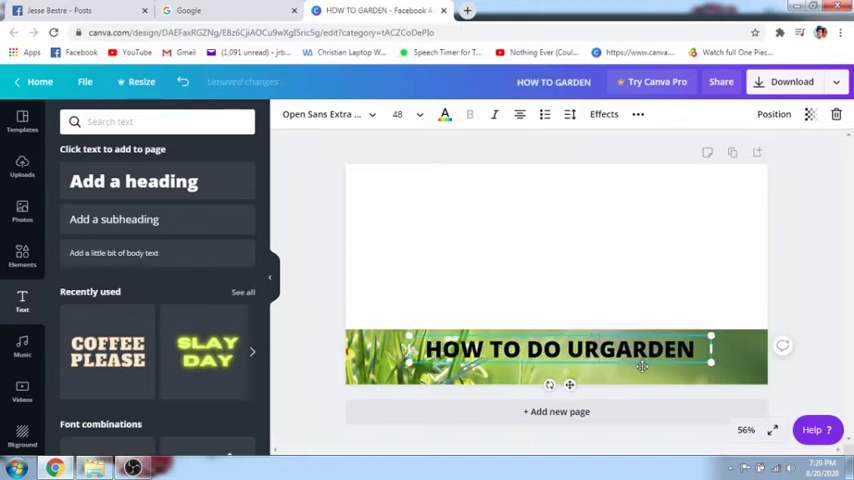
text(URBAN GARDEN)
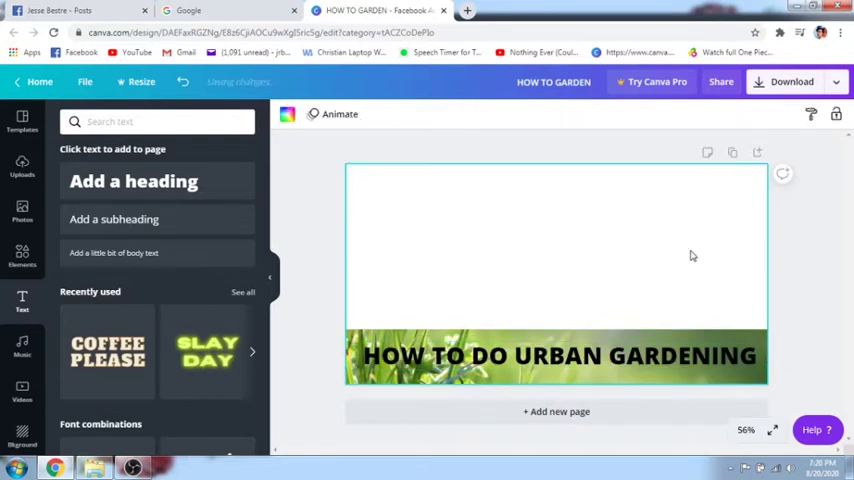
mouse_move(562, 244)
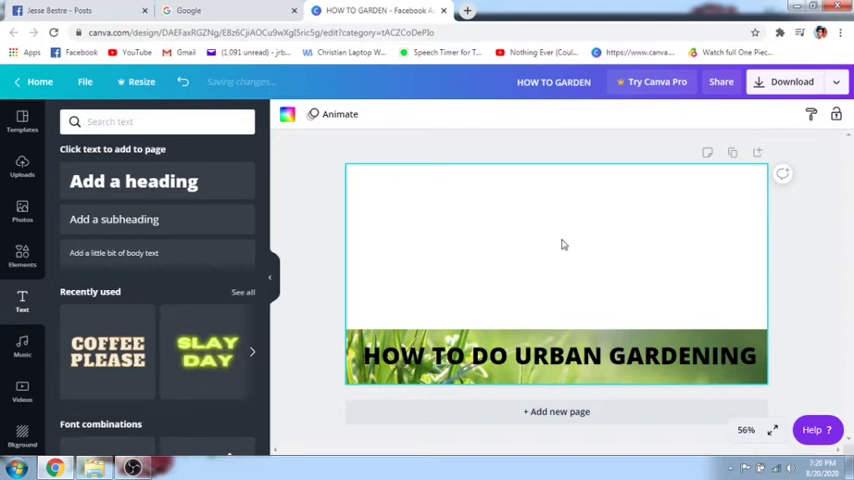
- Download the design as the PNG file HOW TO GARDEN.png
click(792, 80)
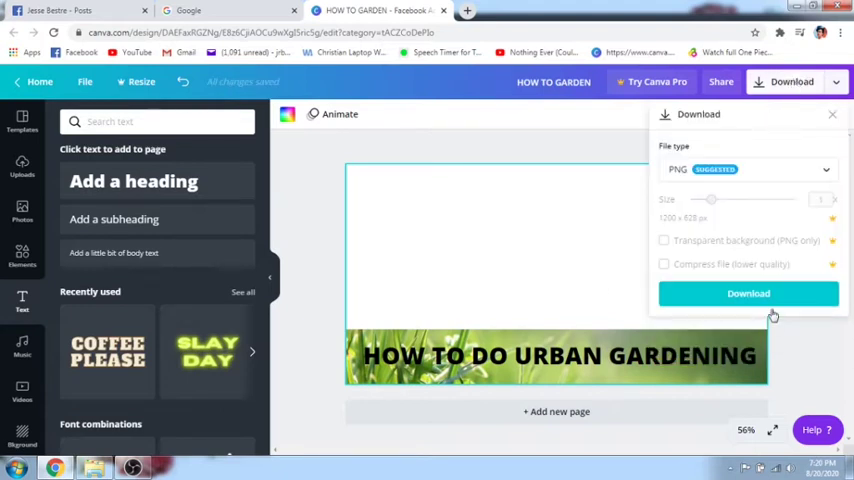
click(748, 292)
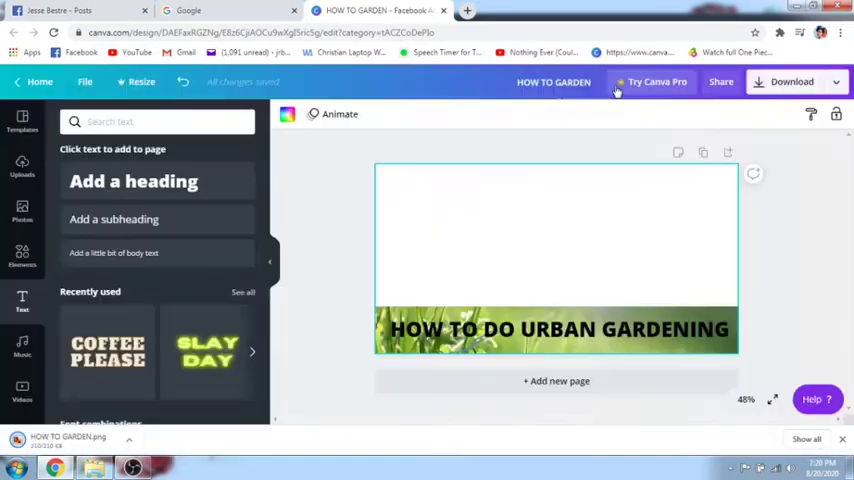
click(504, 270)
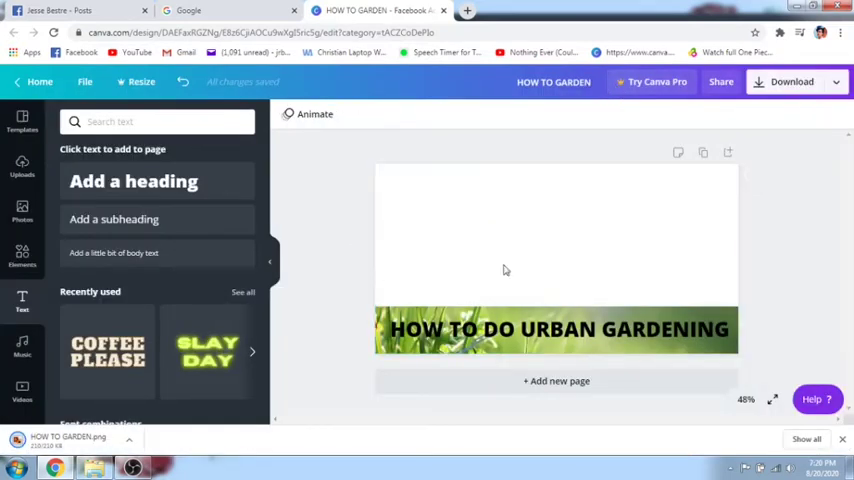
mouse_move(384, 240)
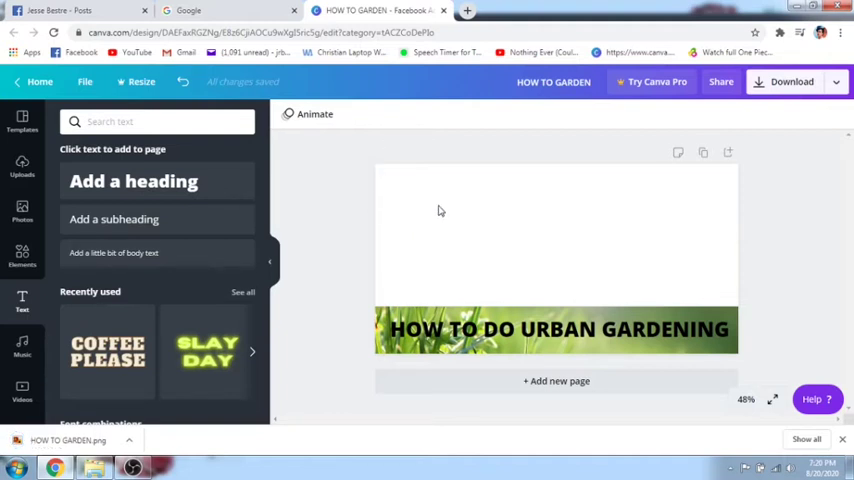
mouse_move(724, 384)
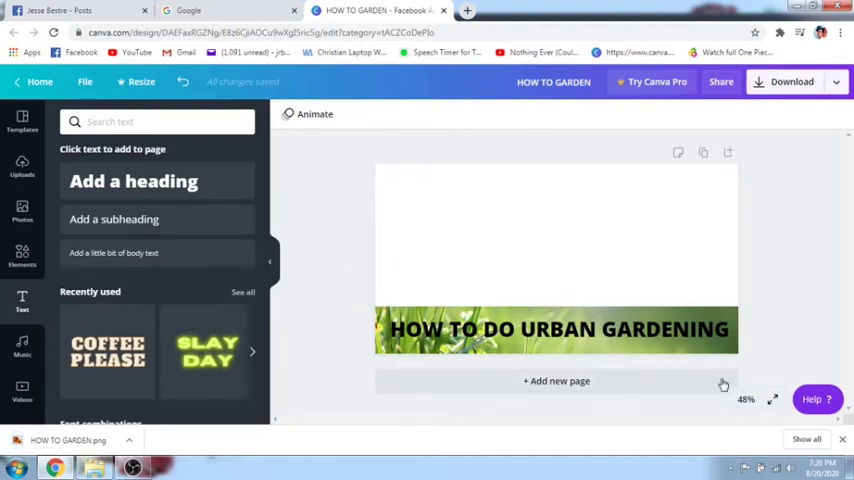
mouse_move(638, 246)
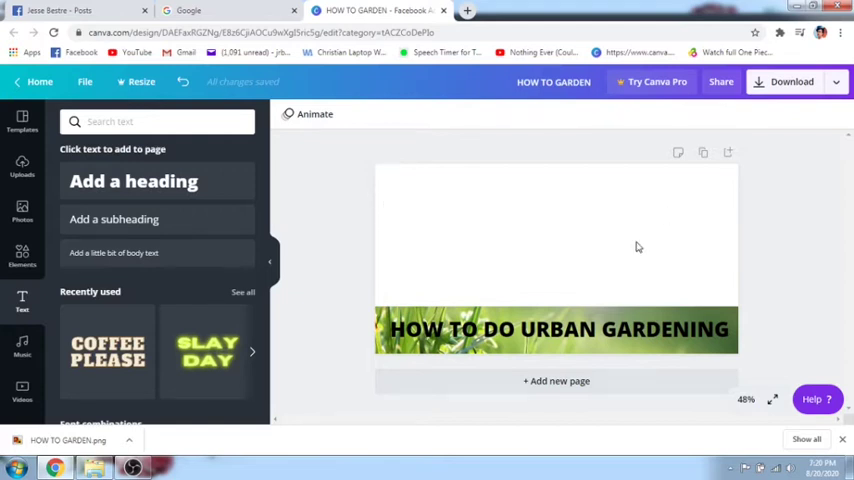
mouse_move(434, 208)
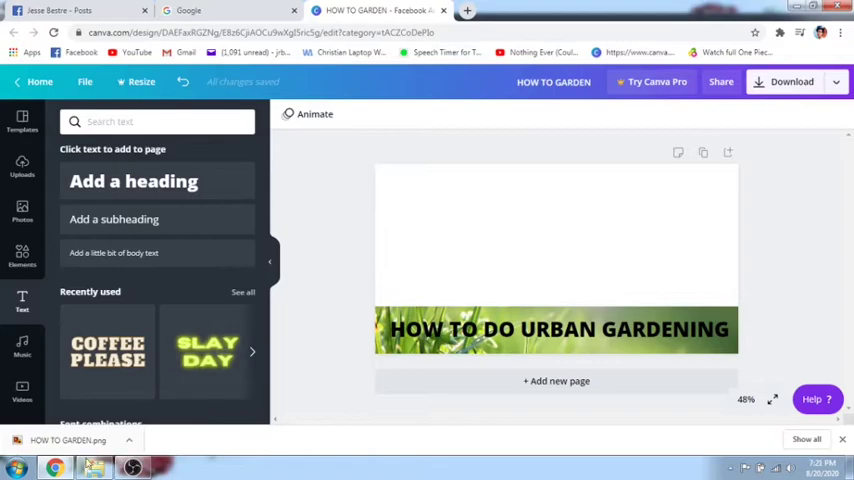
- Locate HOW TO GARDEN.png in the Downloads folder and bring up its file actions
click(92, 468)
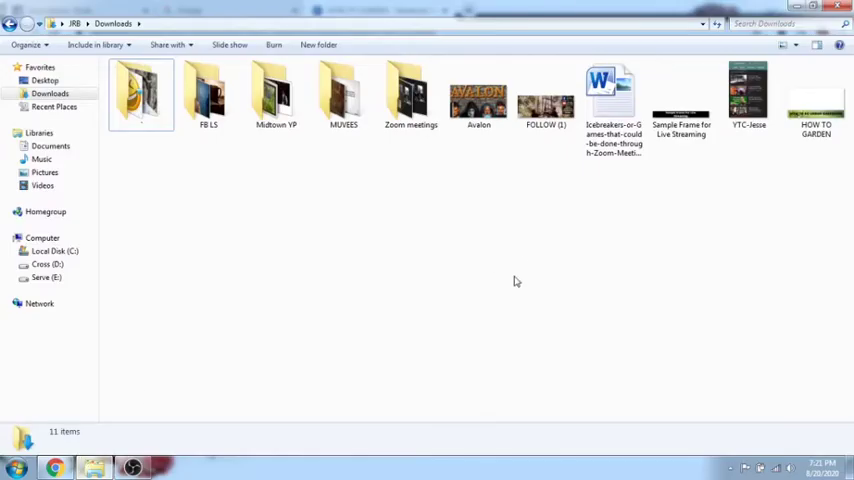
click(816, 100)
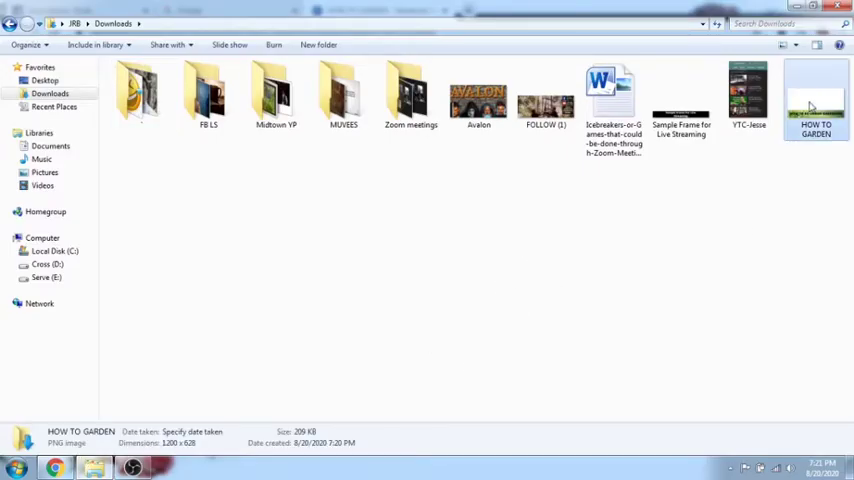
right_click(816, 100)
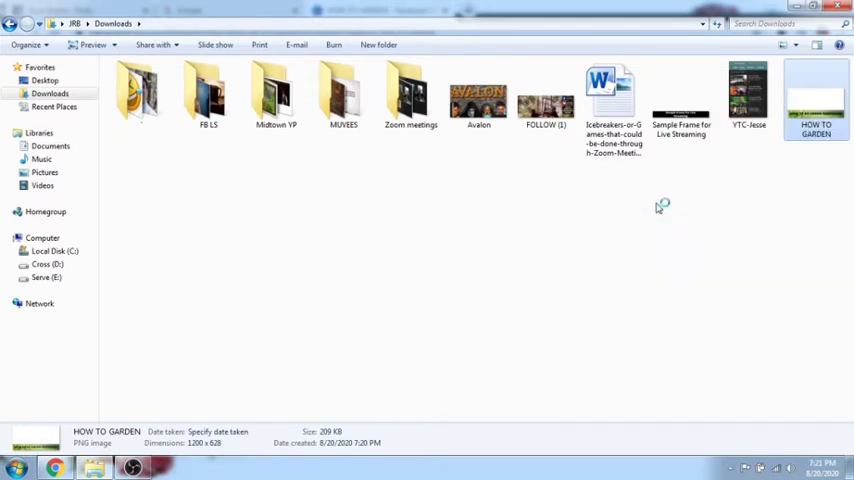
double_click(816, 96)
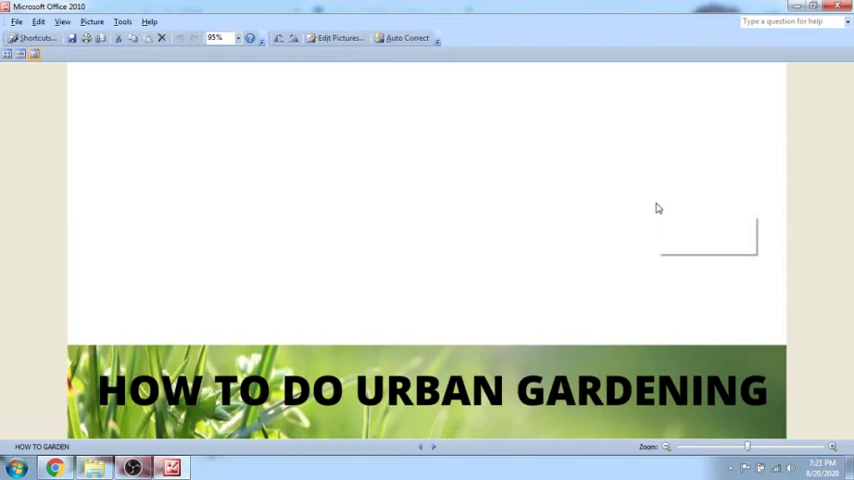
mouse_move(338, 38)
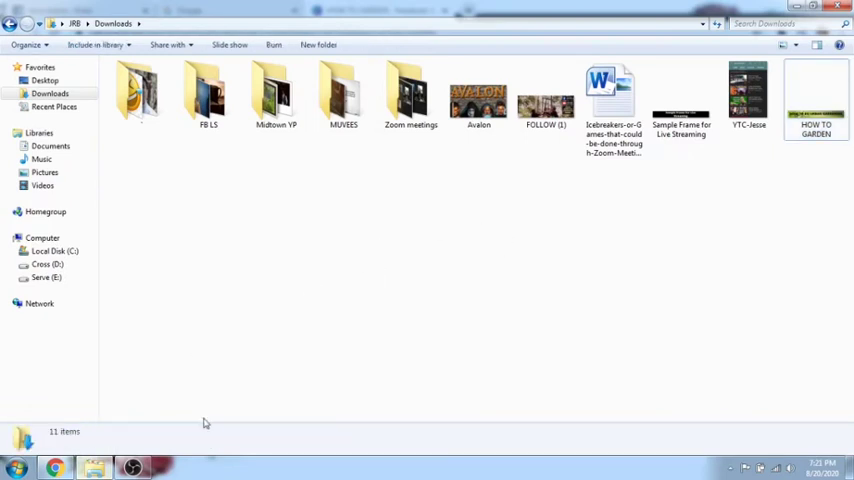
- Check the saved HOW TO GARDEN image in Downloads, then switch to the Chrome browser
click(816, 100)
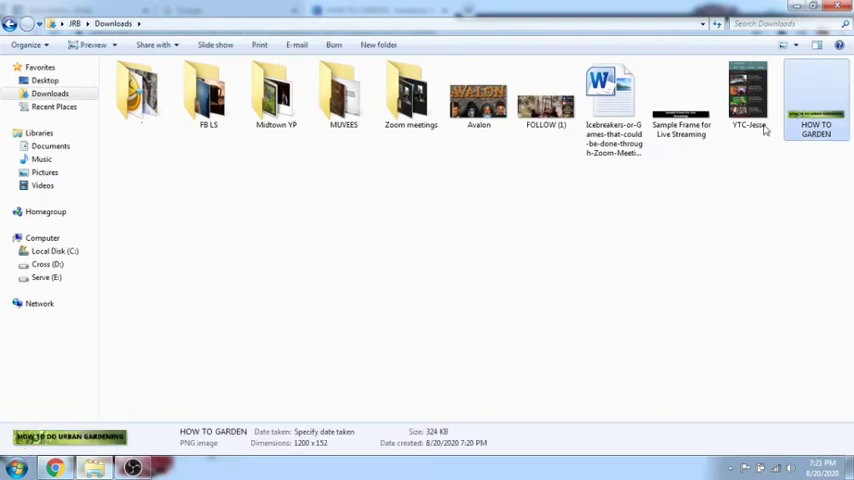
click(400, 300)
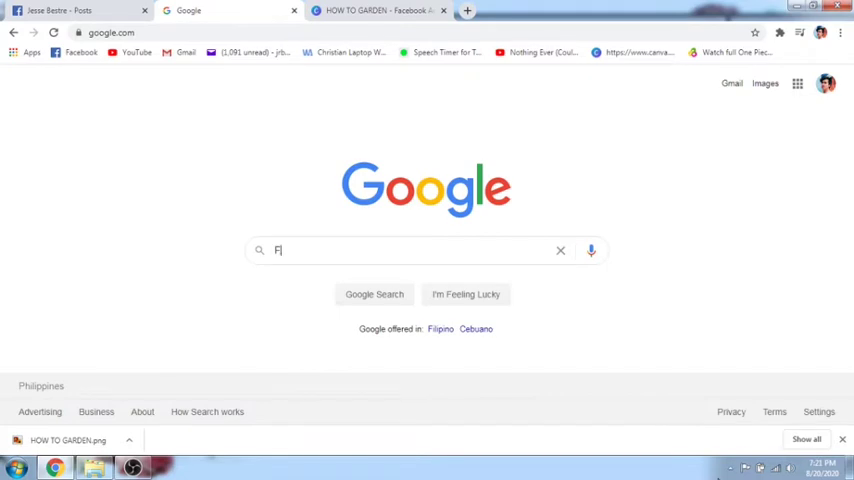
- Search Google for 'facebook frames studio', glancing at the Facebook tab before returning to the results
text(facebook frames studio)
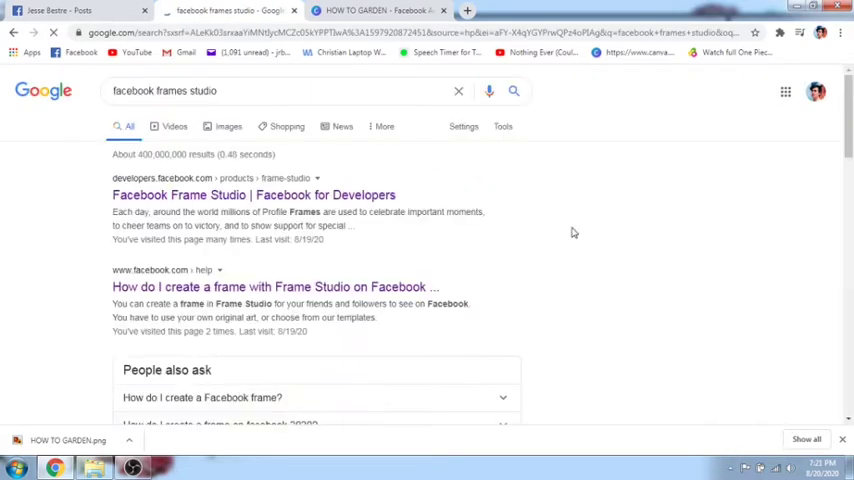
click(60, 14)
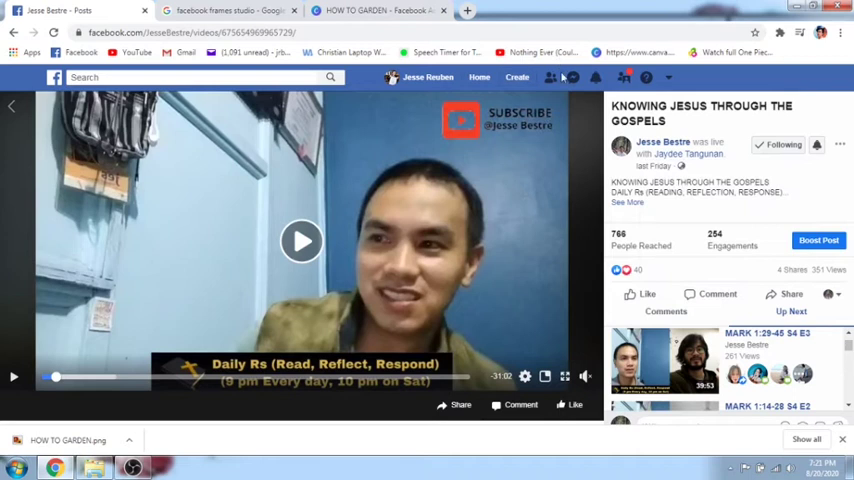
mouse_move(552, 272)
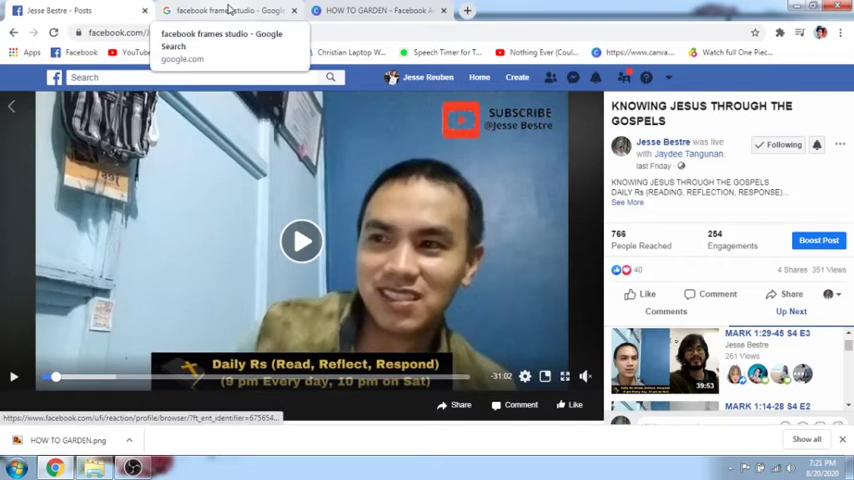
click(220, 40)
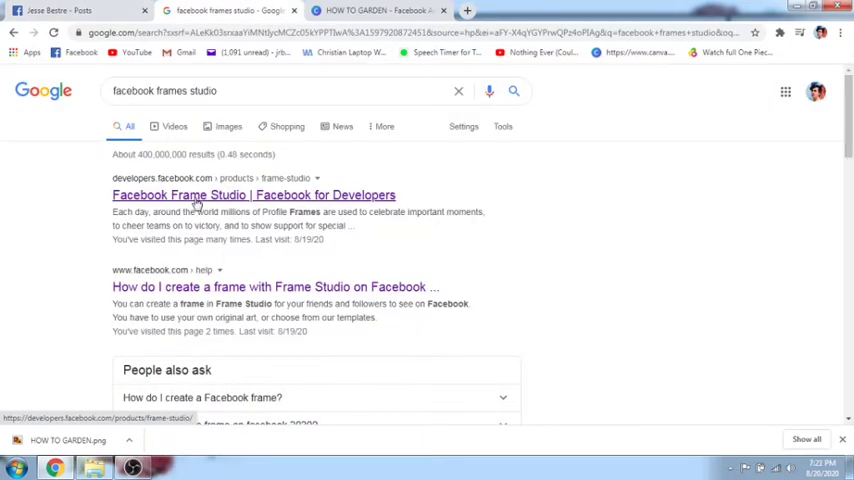
- Visit the Facebook Frame Studio developers page and start creating a new frame
click(252, 196)
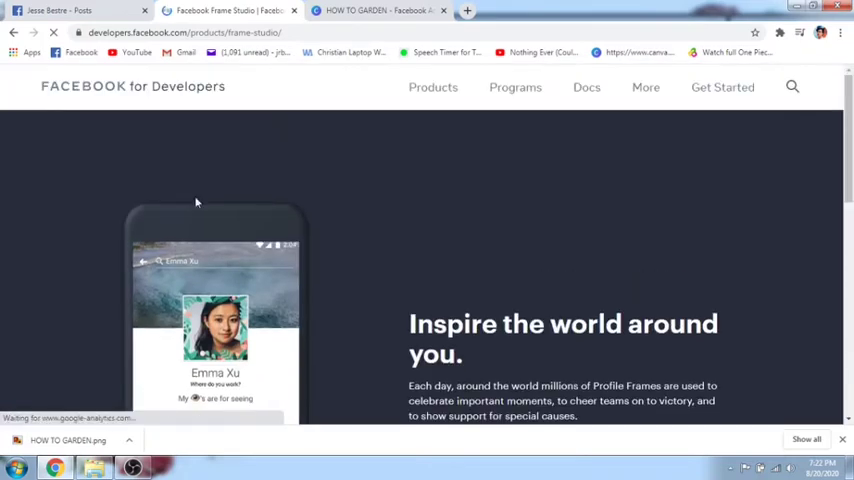
scroll(down, 3)
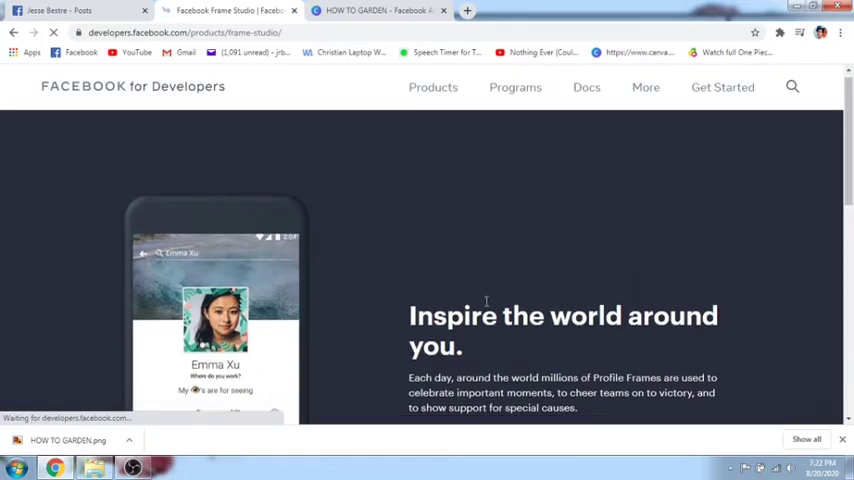
scroll(down, 3)
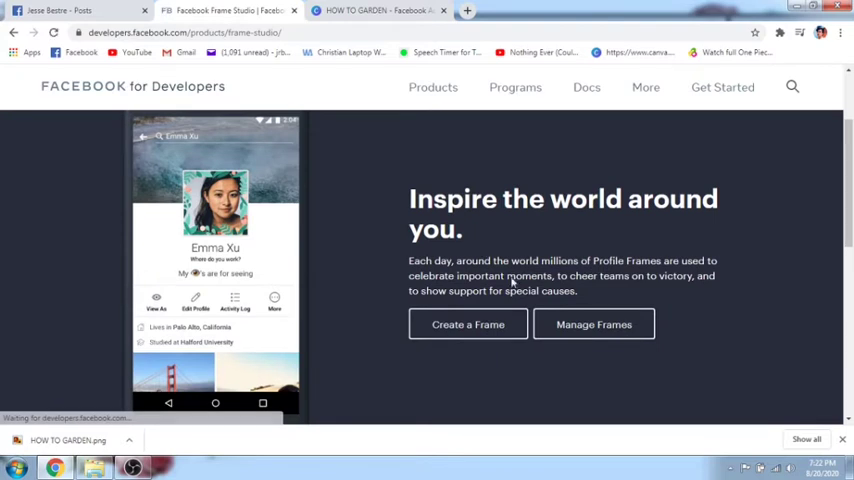
mouse_move(686, 312)
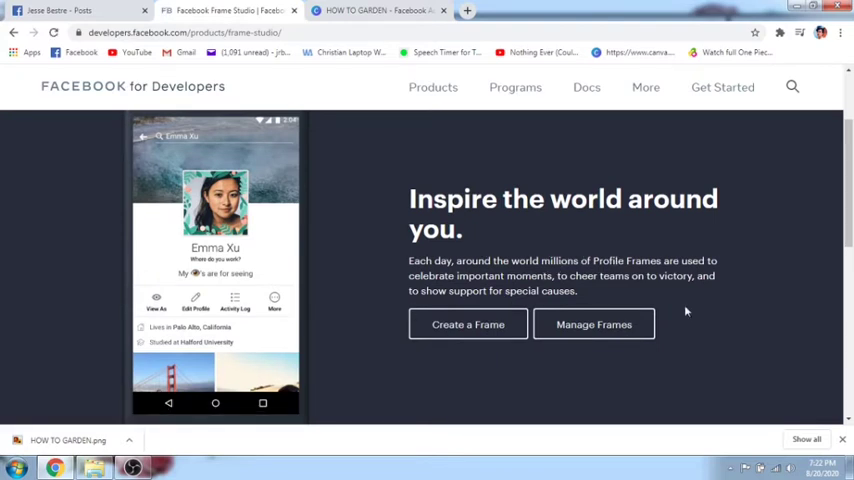
mouse_move(504, 290)
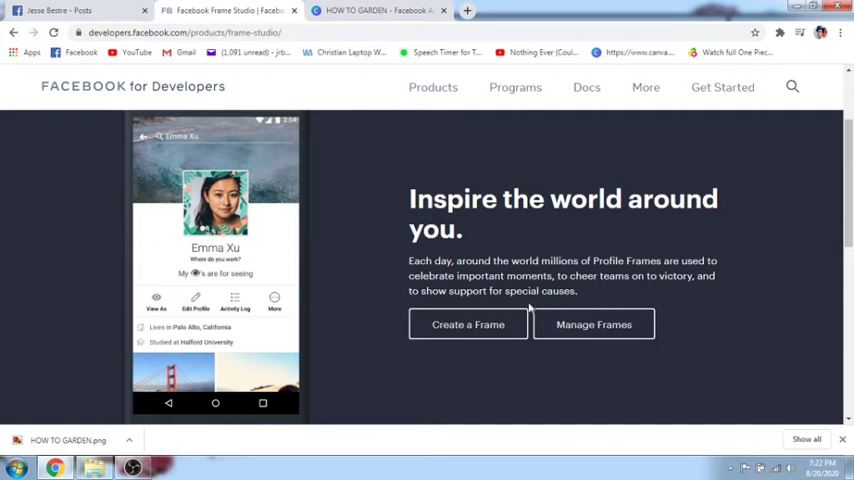
mouse_move(404, 260)
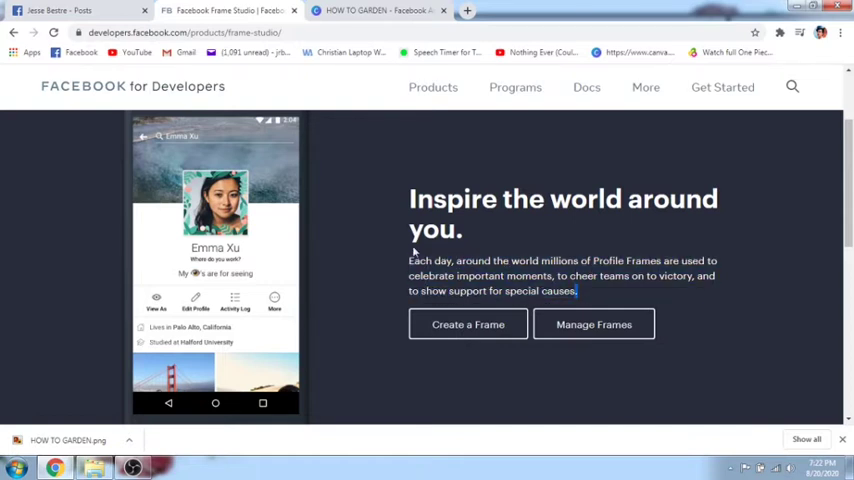
drag(408, 198, 576, 292)
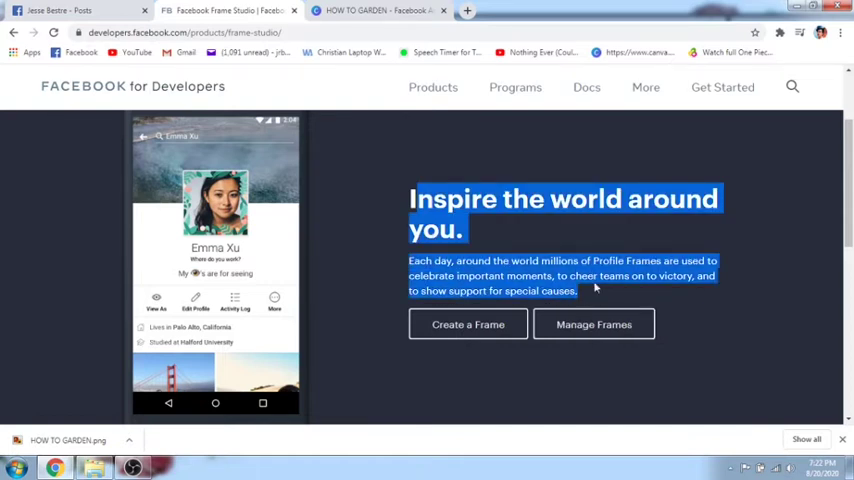
click(468, 324)
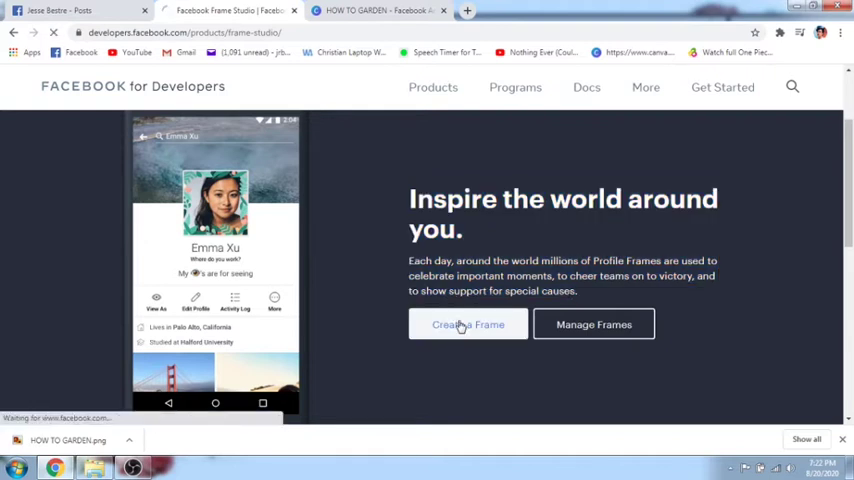
click(592, 324)
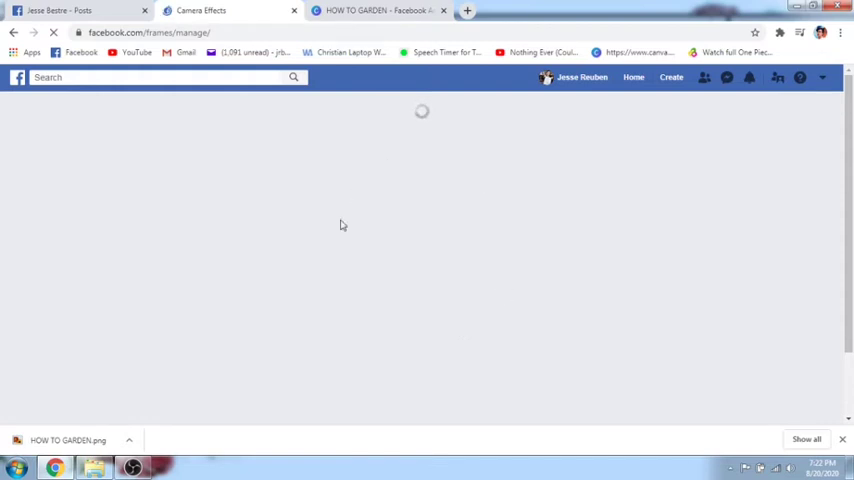
mouse_move(424, 244)
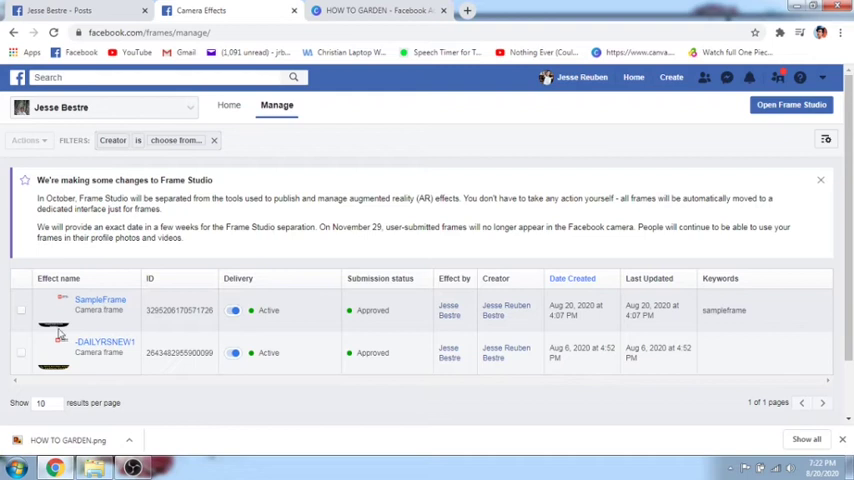
mouse_move(792, 104)
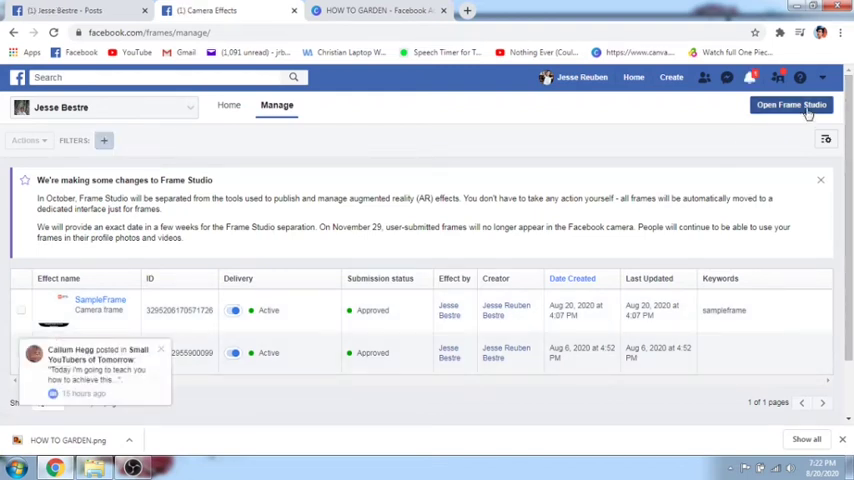
- Launch the Create a Frame window and choose Facebook camera as the frame type
click(792, 104)
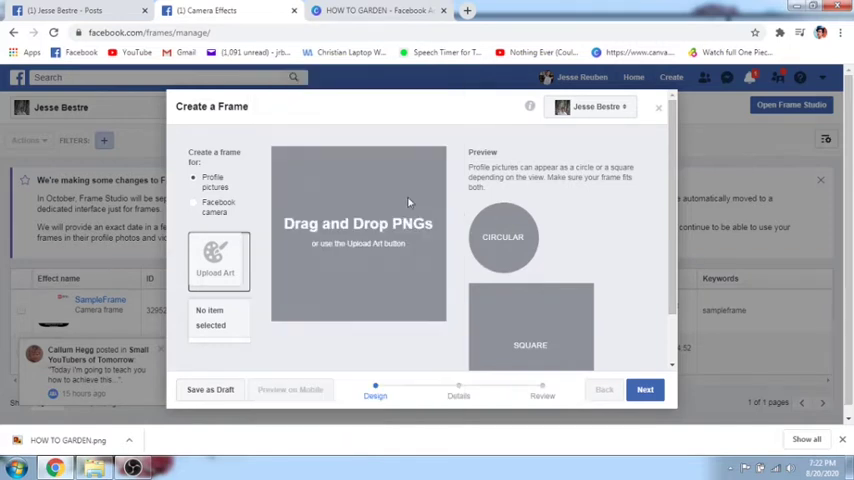
mouse_move(456, 178)
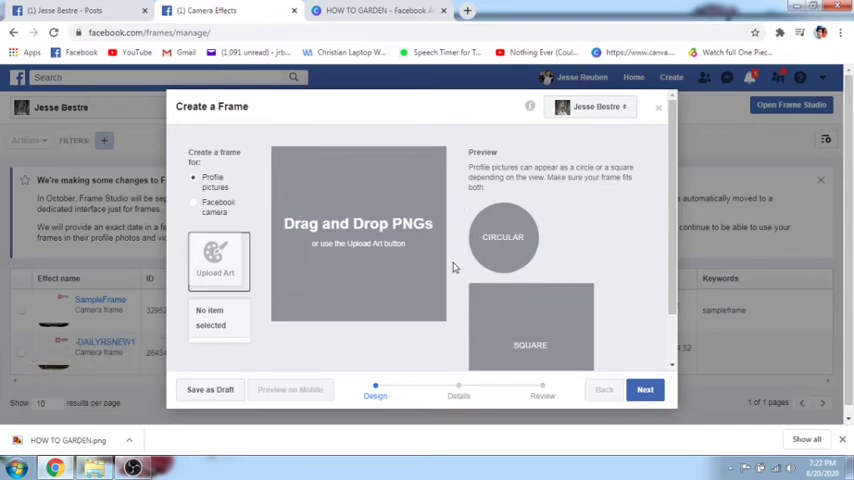
mouse_move(340, 356)
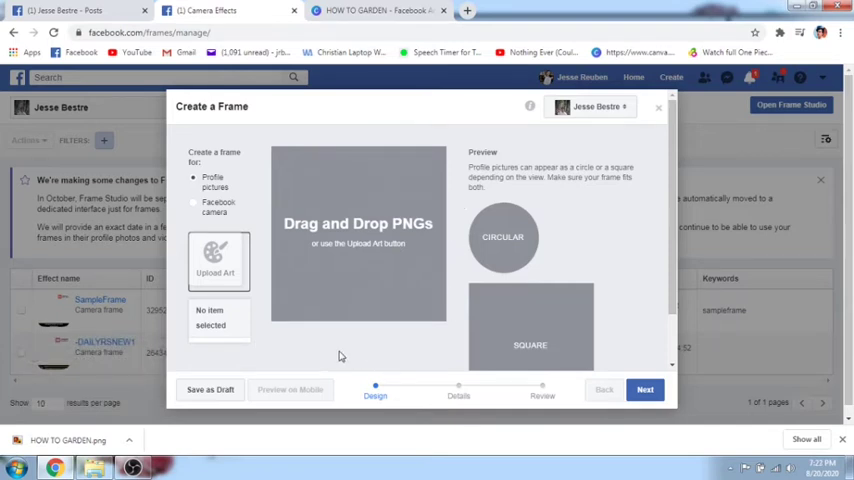
click(192, 200)
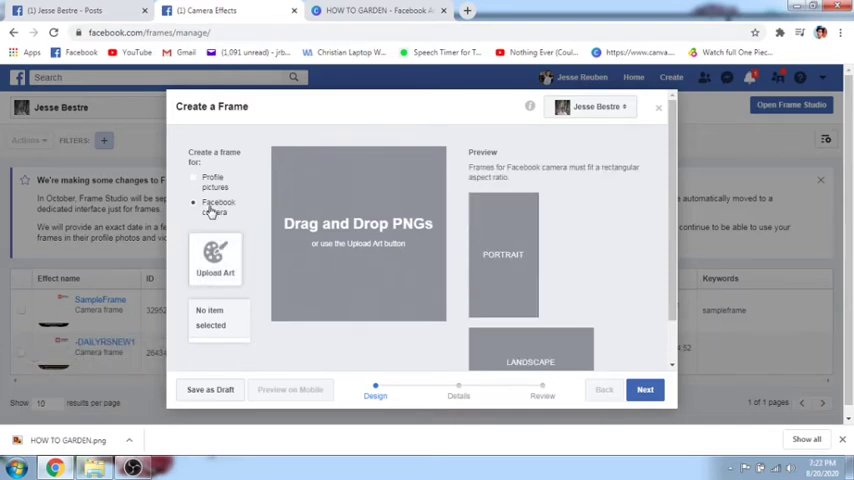
mouse_move(216, 258)
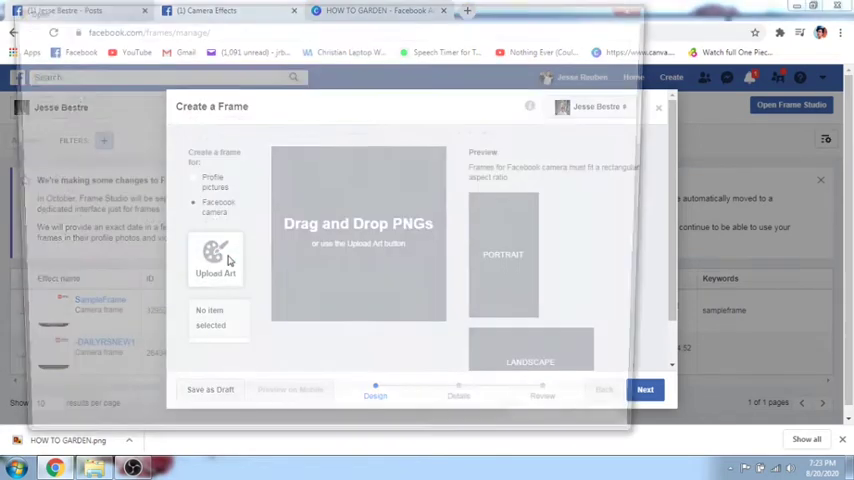
- Upload the HOW TO DO URBAN GARDENING banner and stretch it across the frame's bottom
click(216, 258)
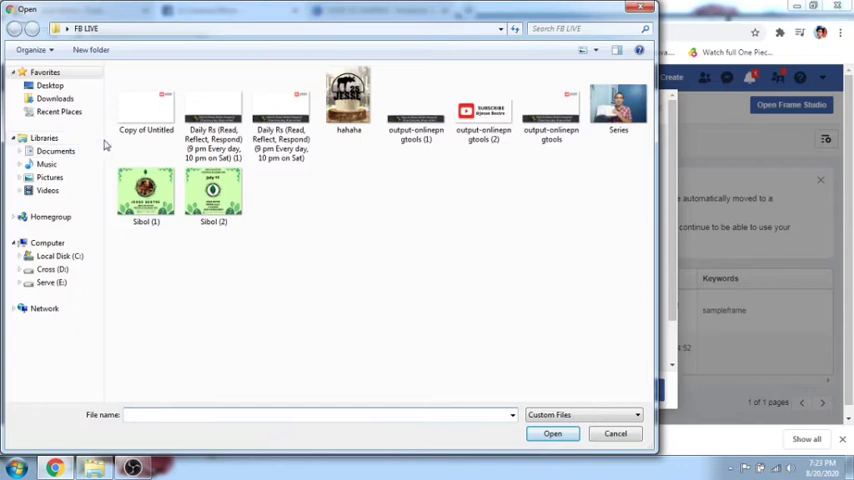
click(56, 98)
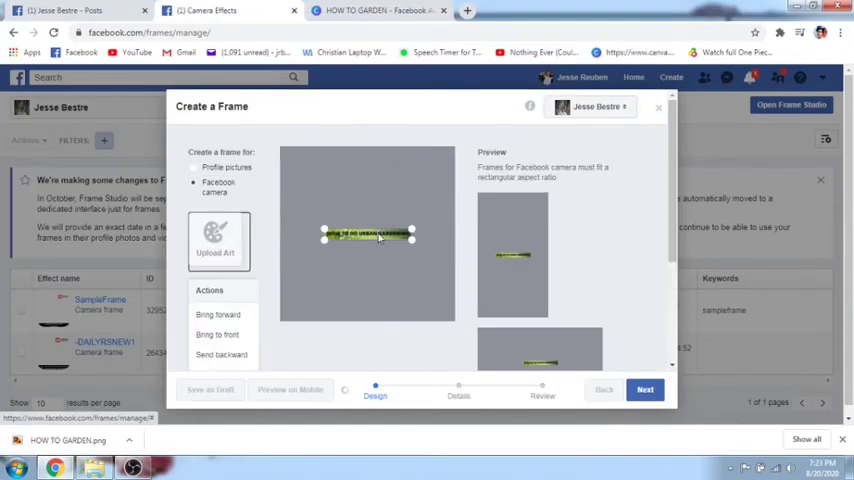
drag(368, 236, 368, 296)
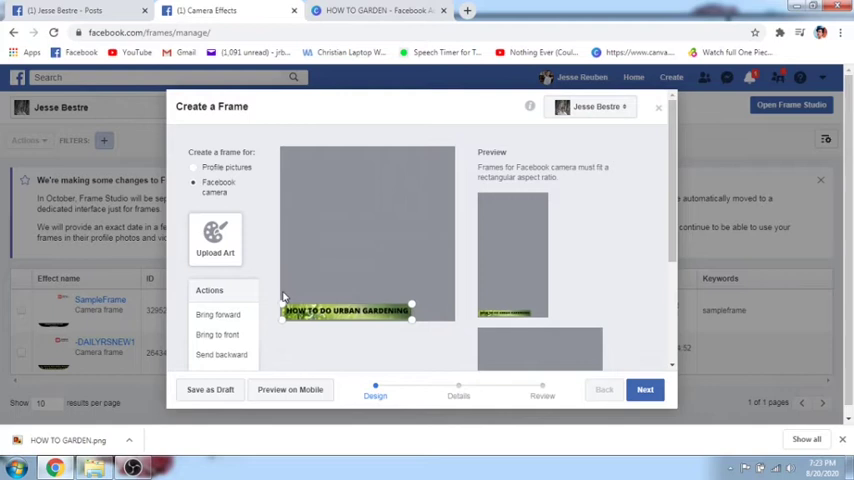
drag(348, 310, 368, 308)
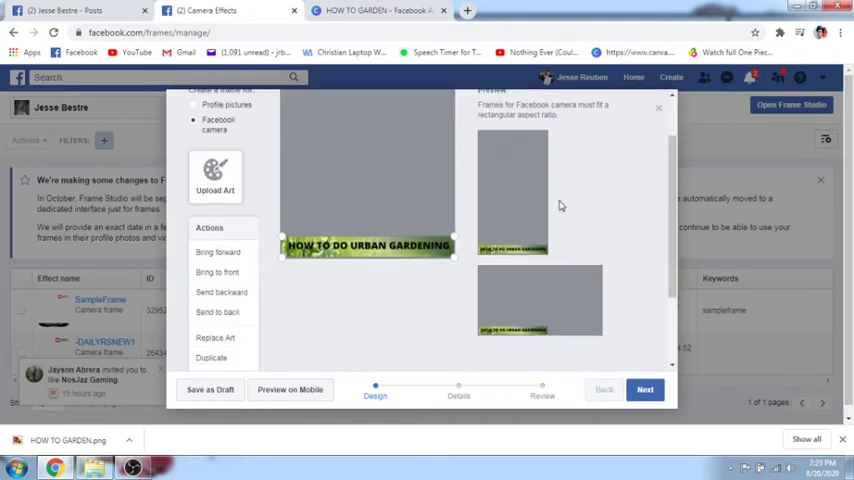
- Check the landscape preview and make the banner shrink with the frame's height
click(290, 388)
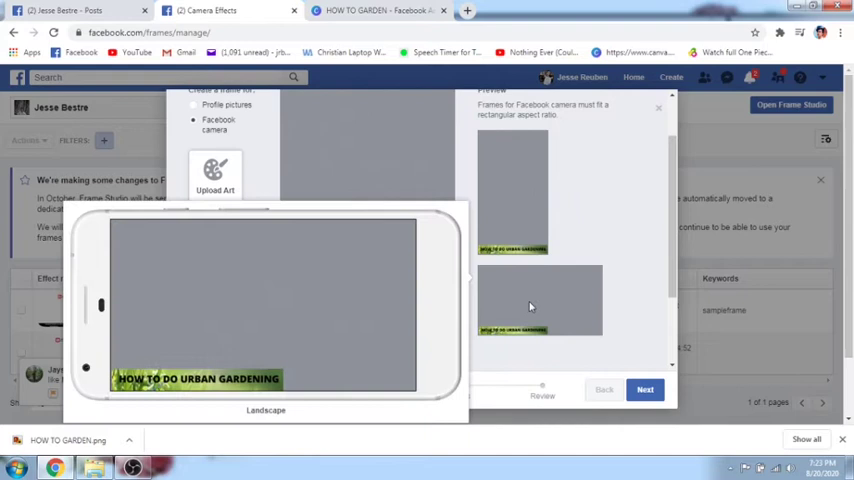
mouse_move(568, 312)
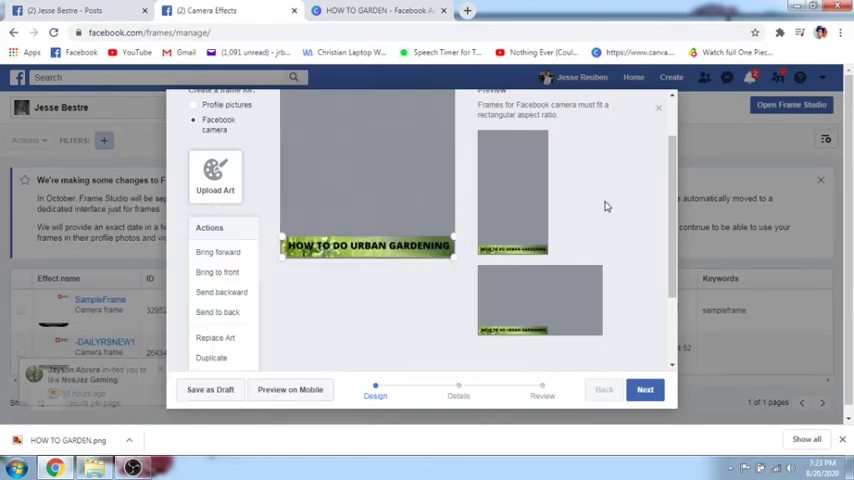
click(290, 388)
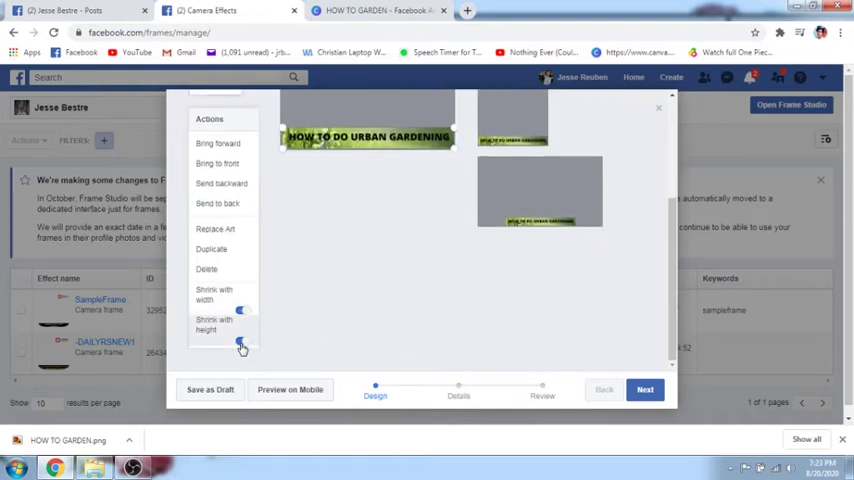
click(242, 344)
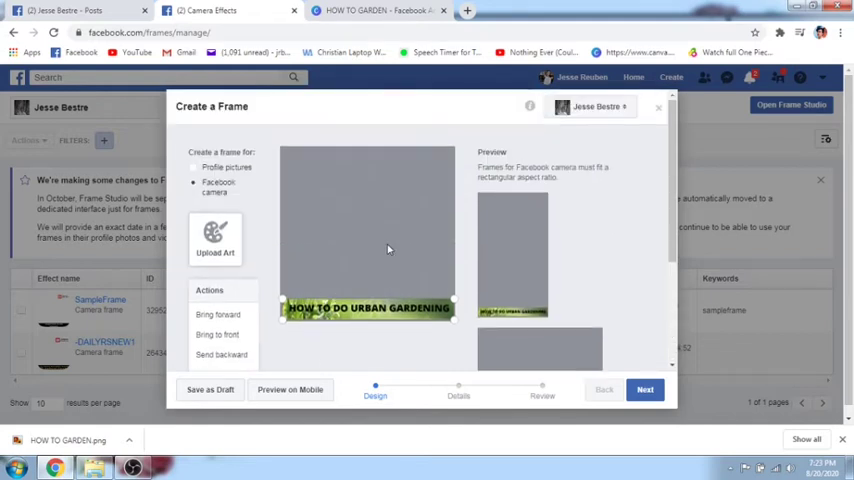
mouse_move(344, 224)
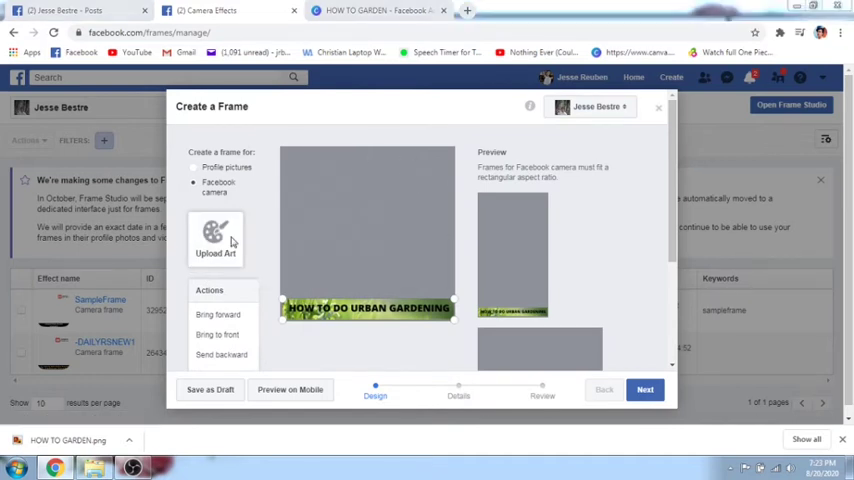
- Upload the Sample Frame for Live Streaming image and place it across the frame's top
click(216, 240)
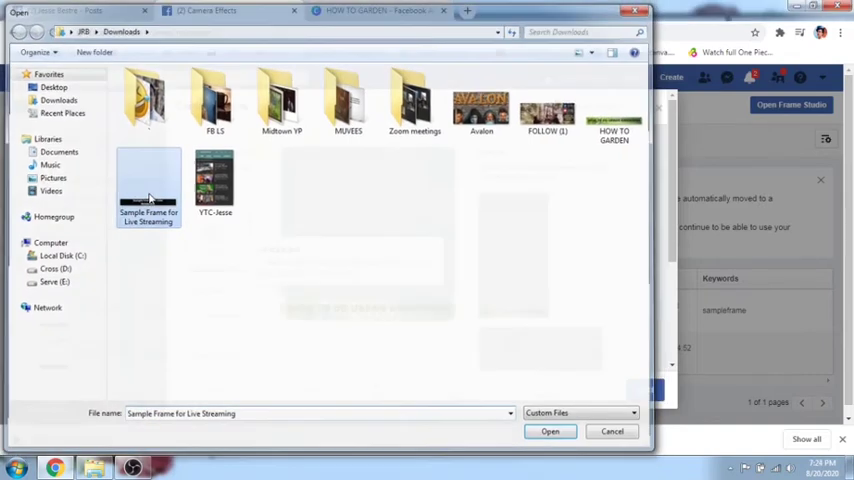
click(550, 432)
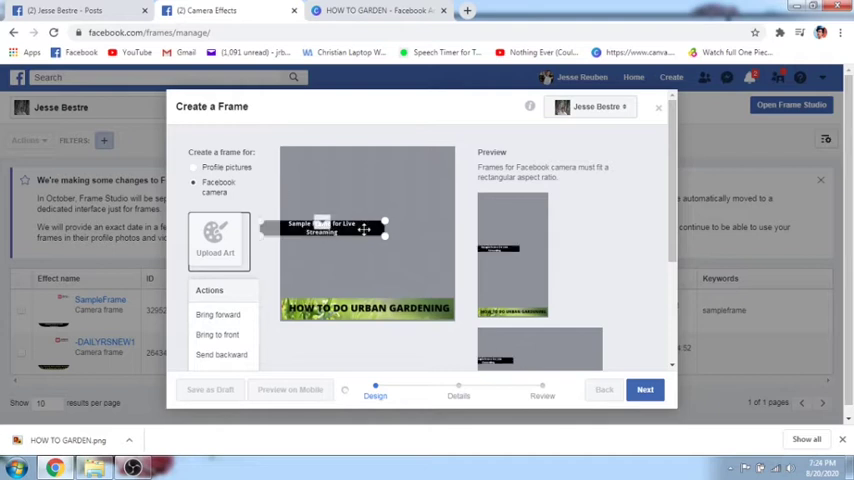
drag(324, 228, 340, 156)
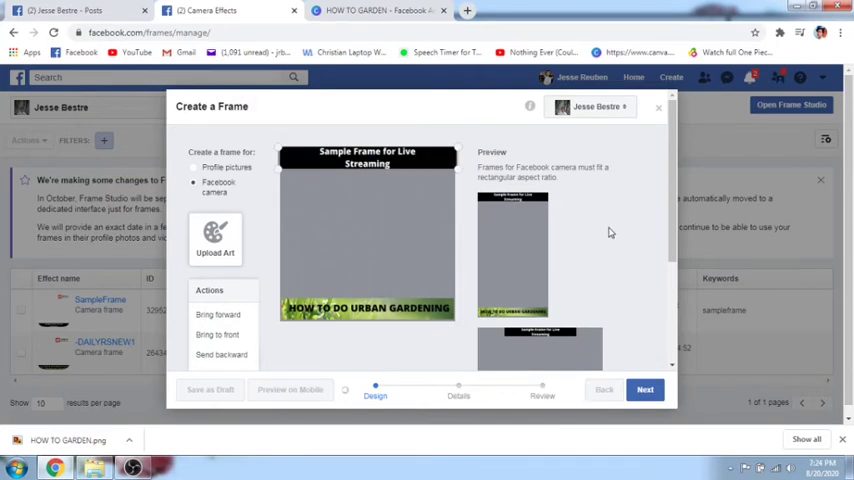
- Name the frame 'Sample', add the keyword 'urbangardening', and continue to Review
click(644, 388)
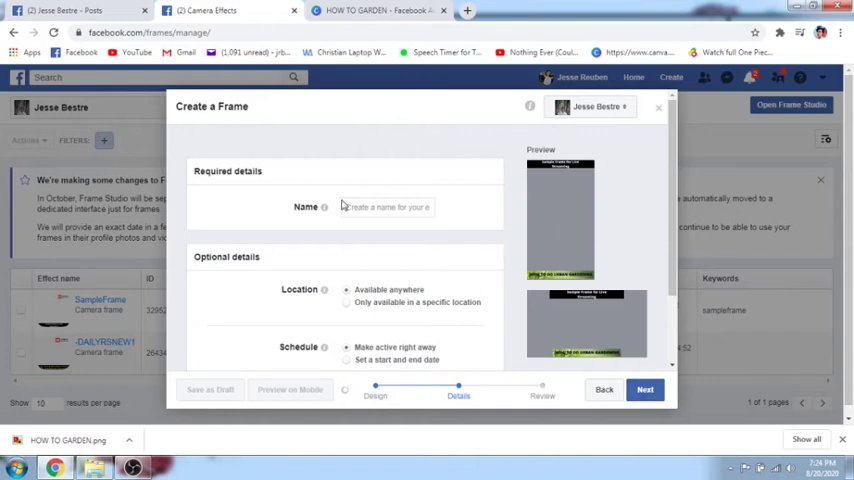
mouse_move(488, 238)
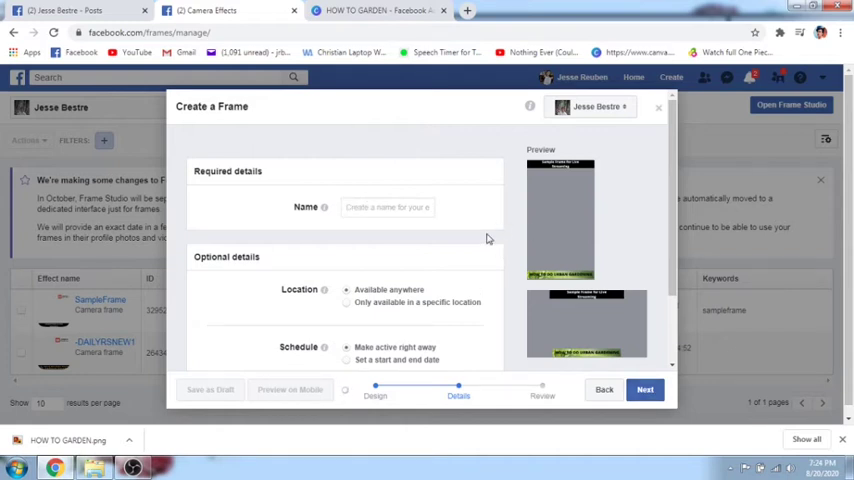
text(Samp)
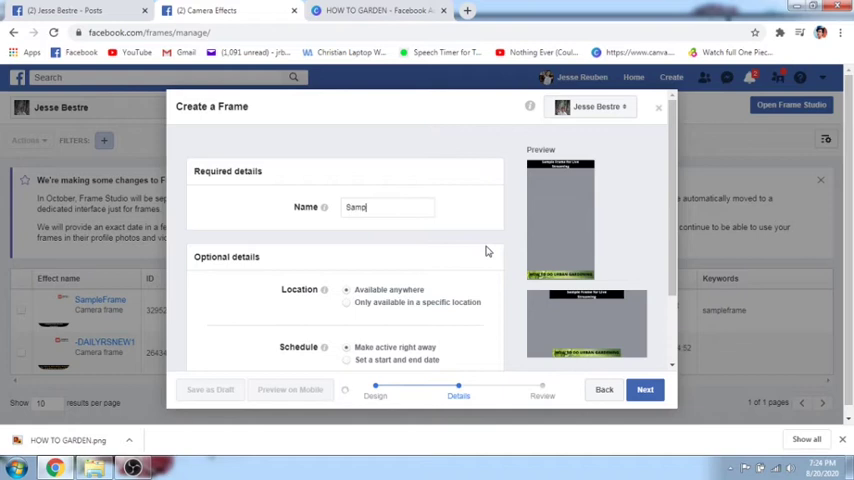
text(le)
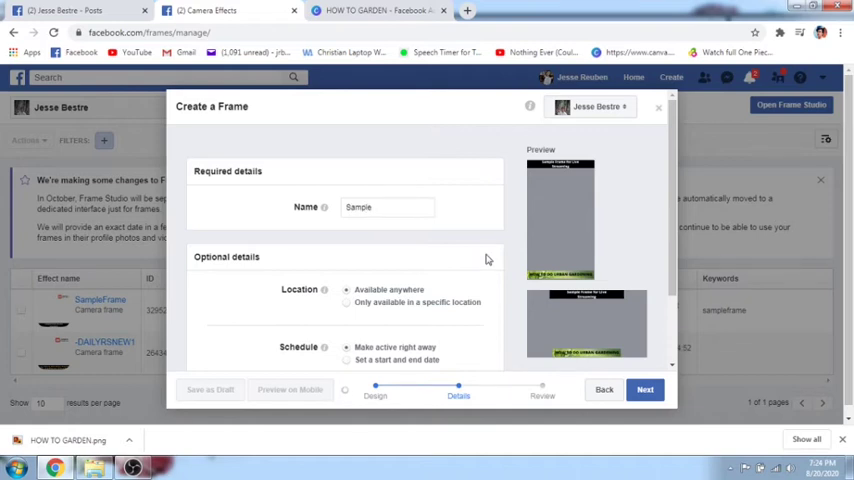
scroll(down, 3)
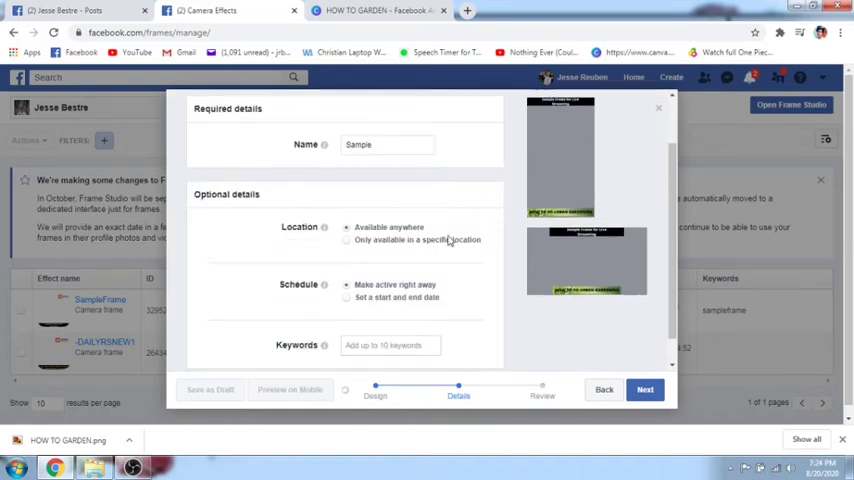
mouse_move(416, 256)
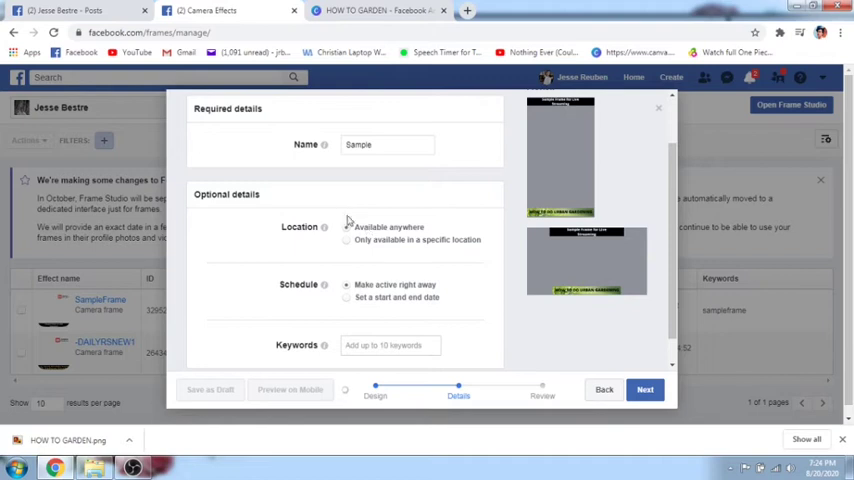
mouse_move(380, 232)
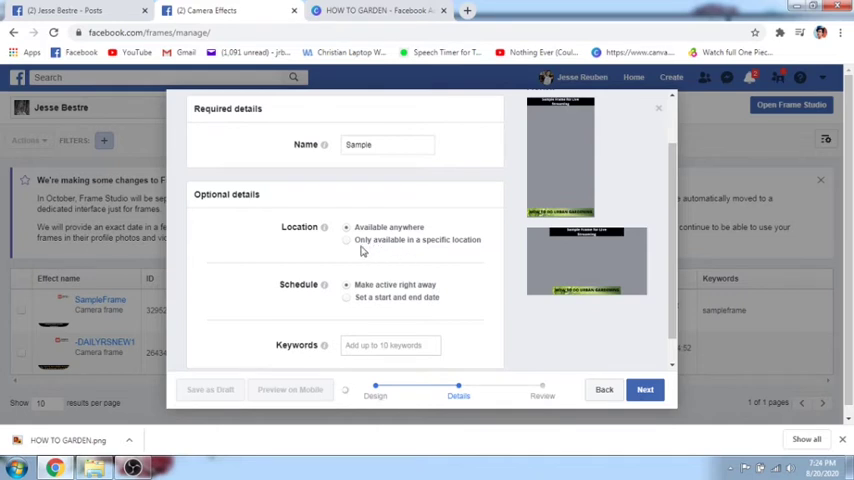
scroll(down, 3)
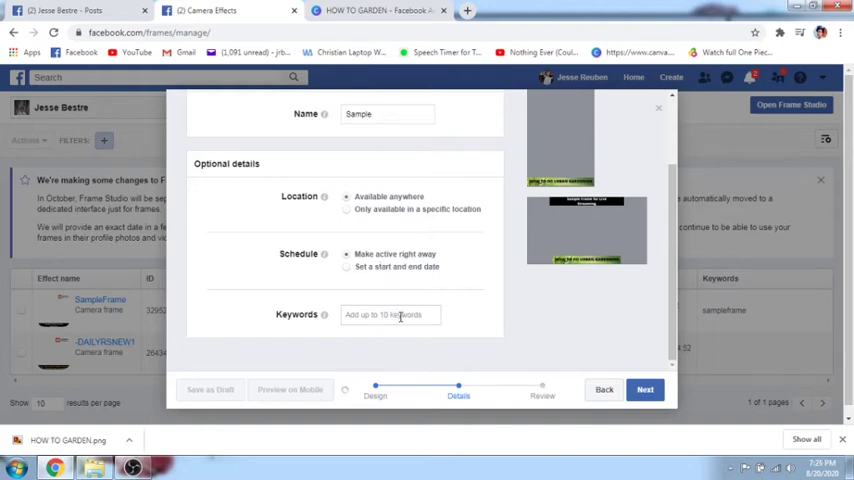
mouse_move(324, 314)
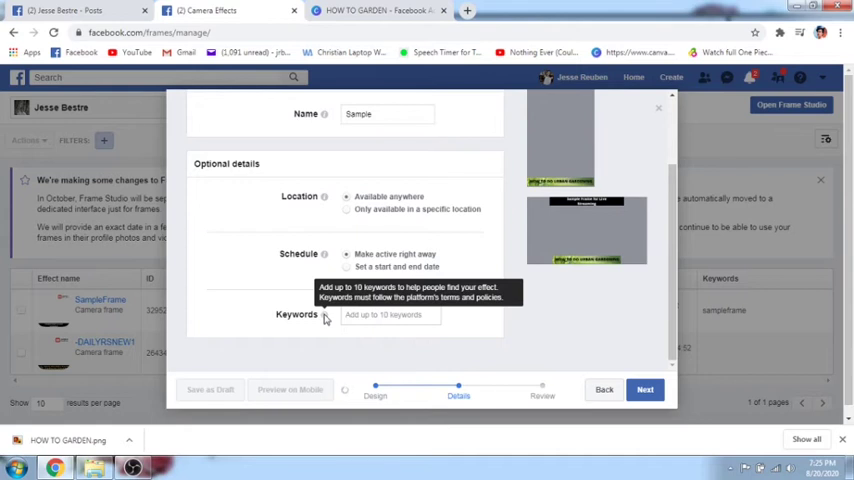
scroll(up, 3)
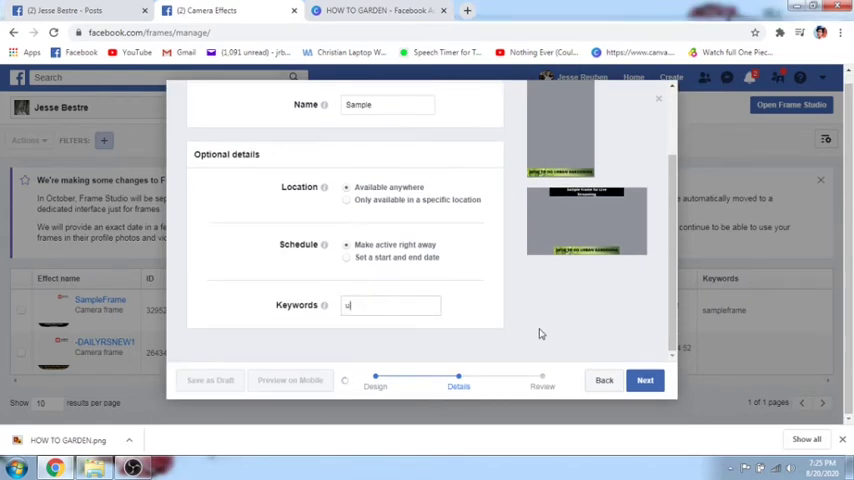
text(ura)
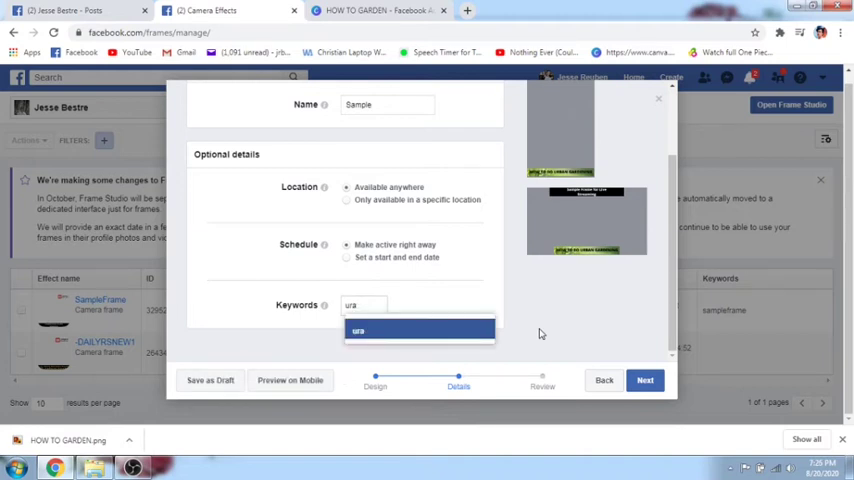
text(rbangal)
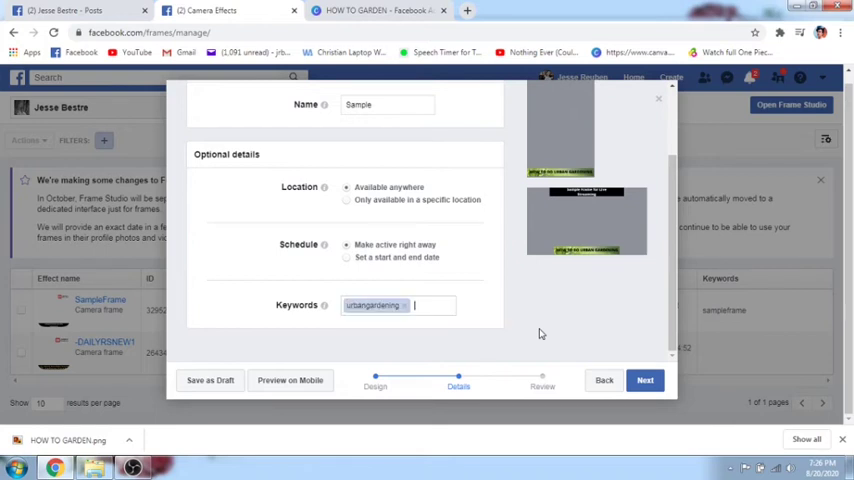
click(644, 380)
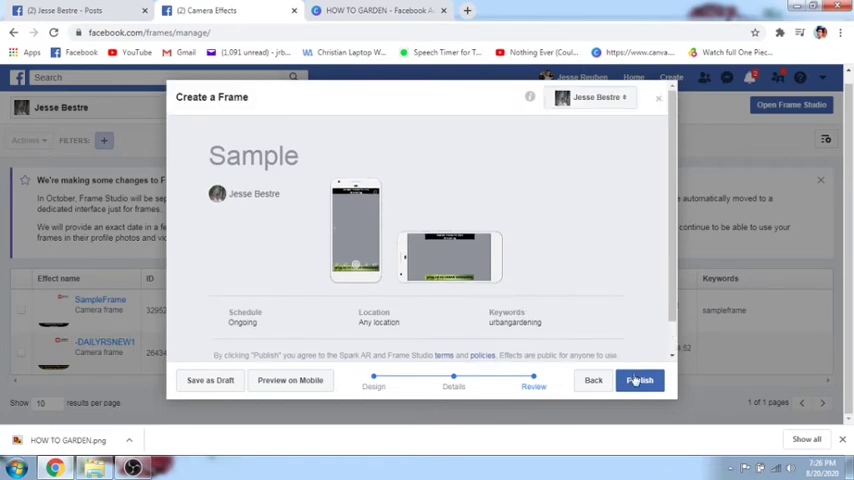
- Publish the Sample frame and confirm in the Are You Sure? dialog
click(640, 380)
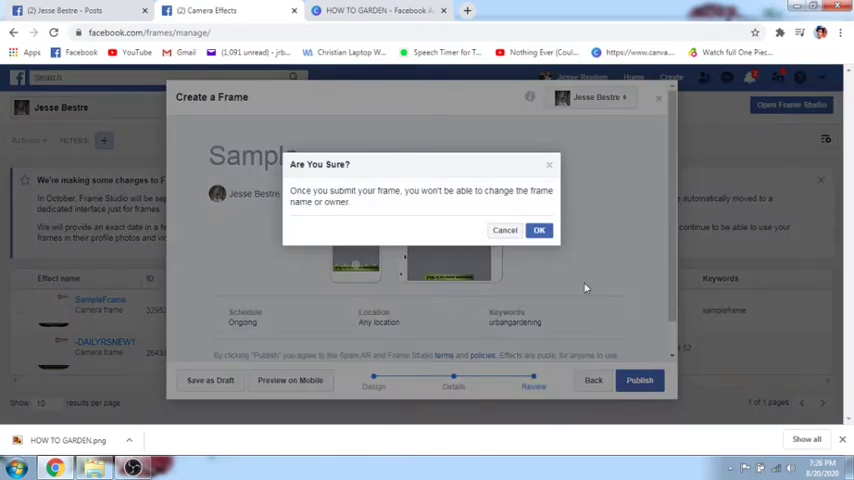
mouse_move(472, 204)
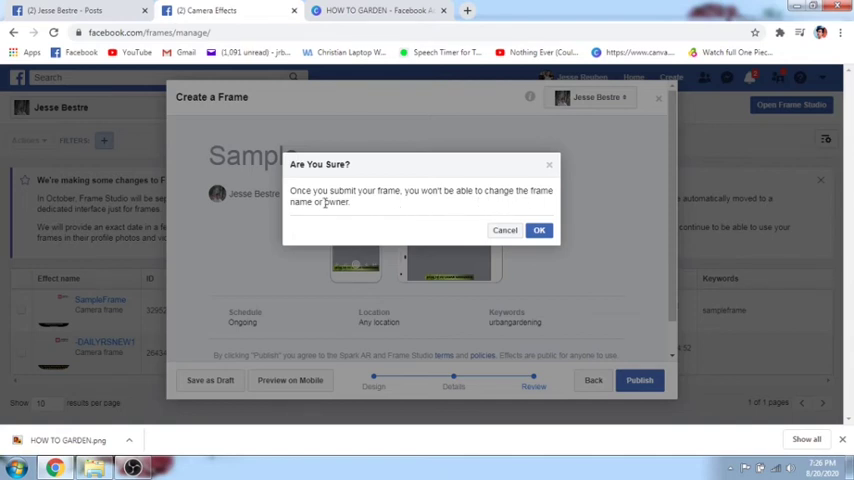
mouse_move(502, 160)
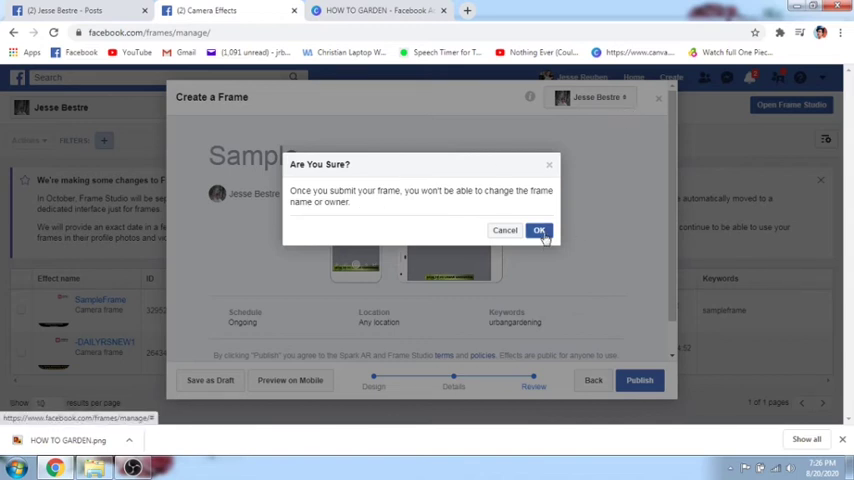
click(540, 230)
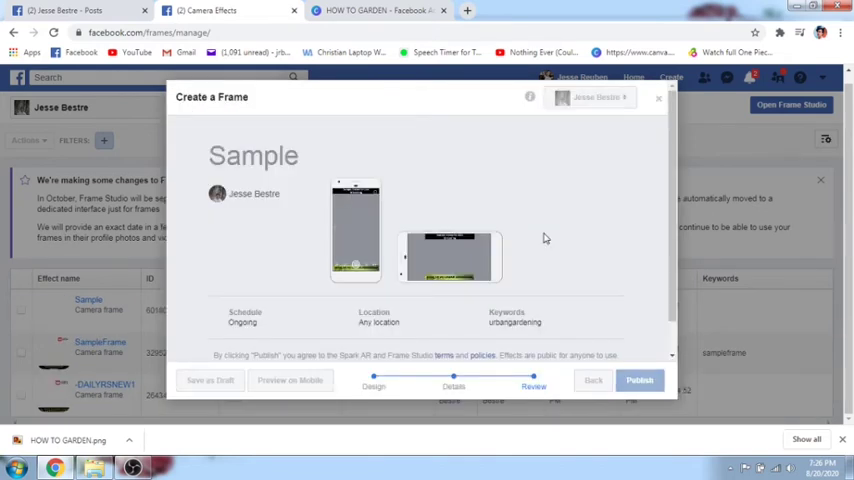
- Acknowledge the 'Your frame has been published!' confirmation
click(640, 380)
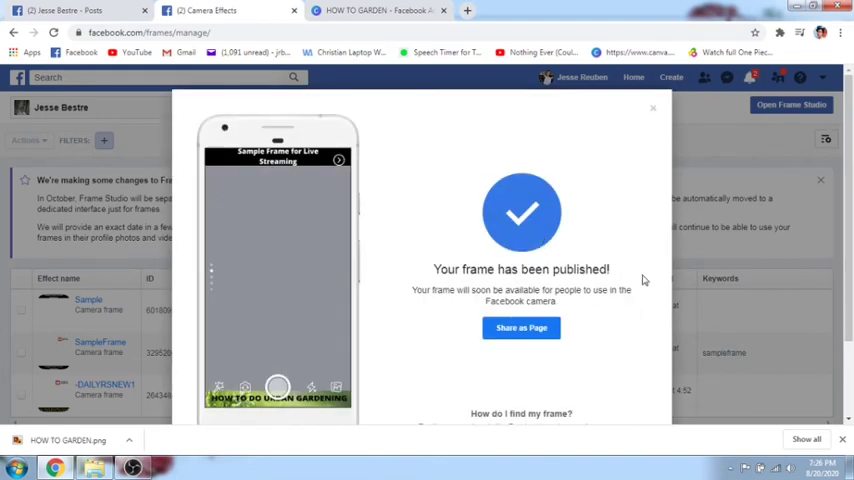
mouse_move(488, 300)
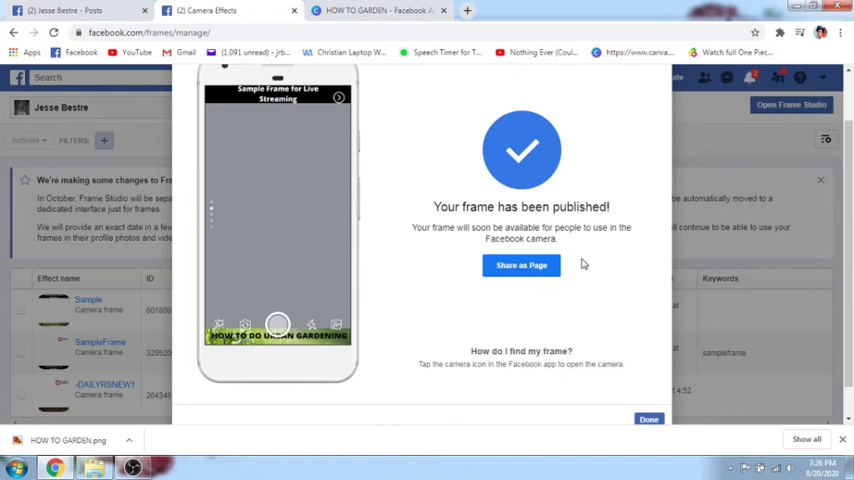
mouse_move(600, 252)
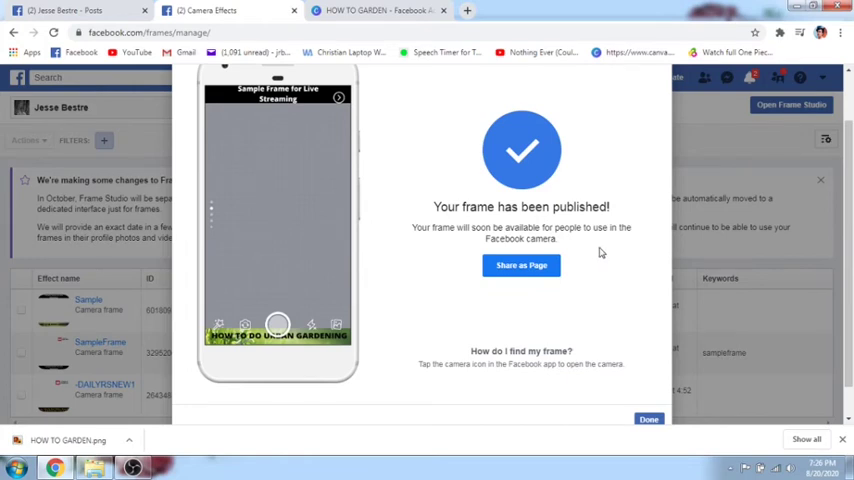